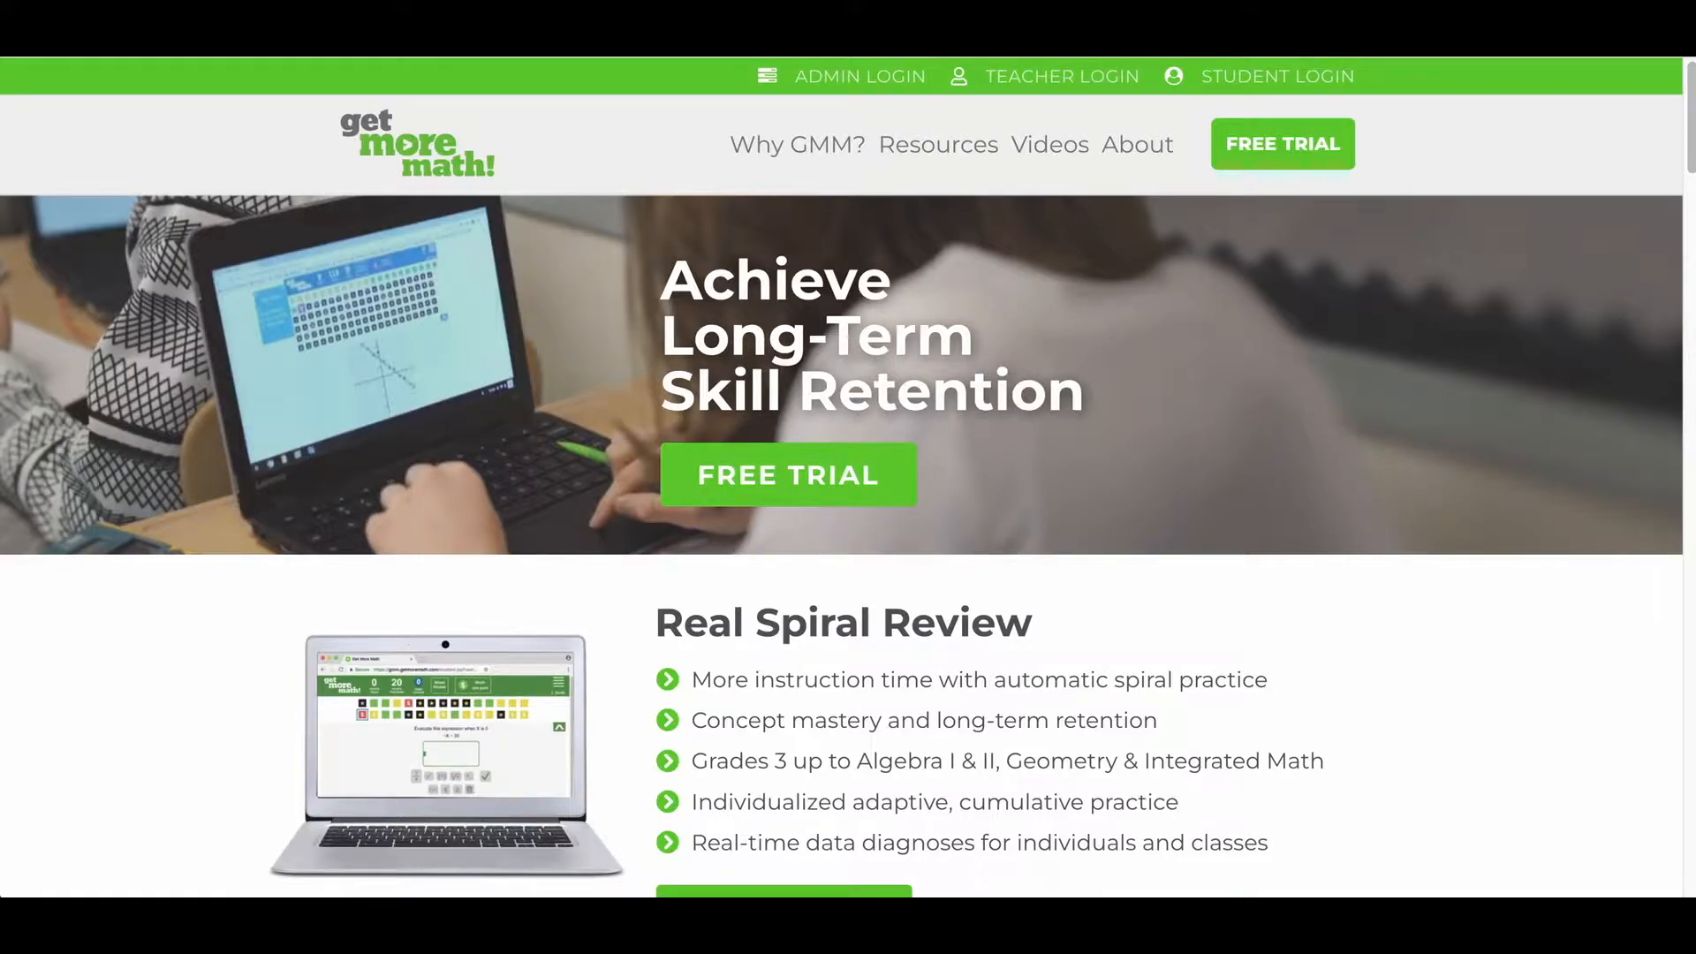
# - Go to the Teachers video resources page and scroll down to the Assignments videos
pyautogui.click(1046, 144)
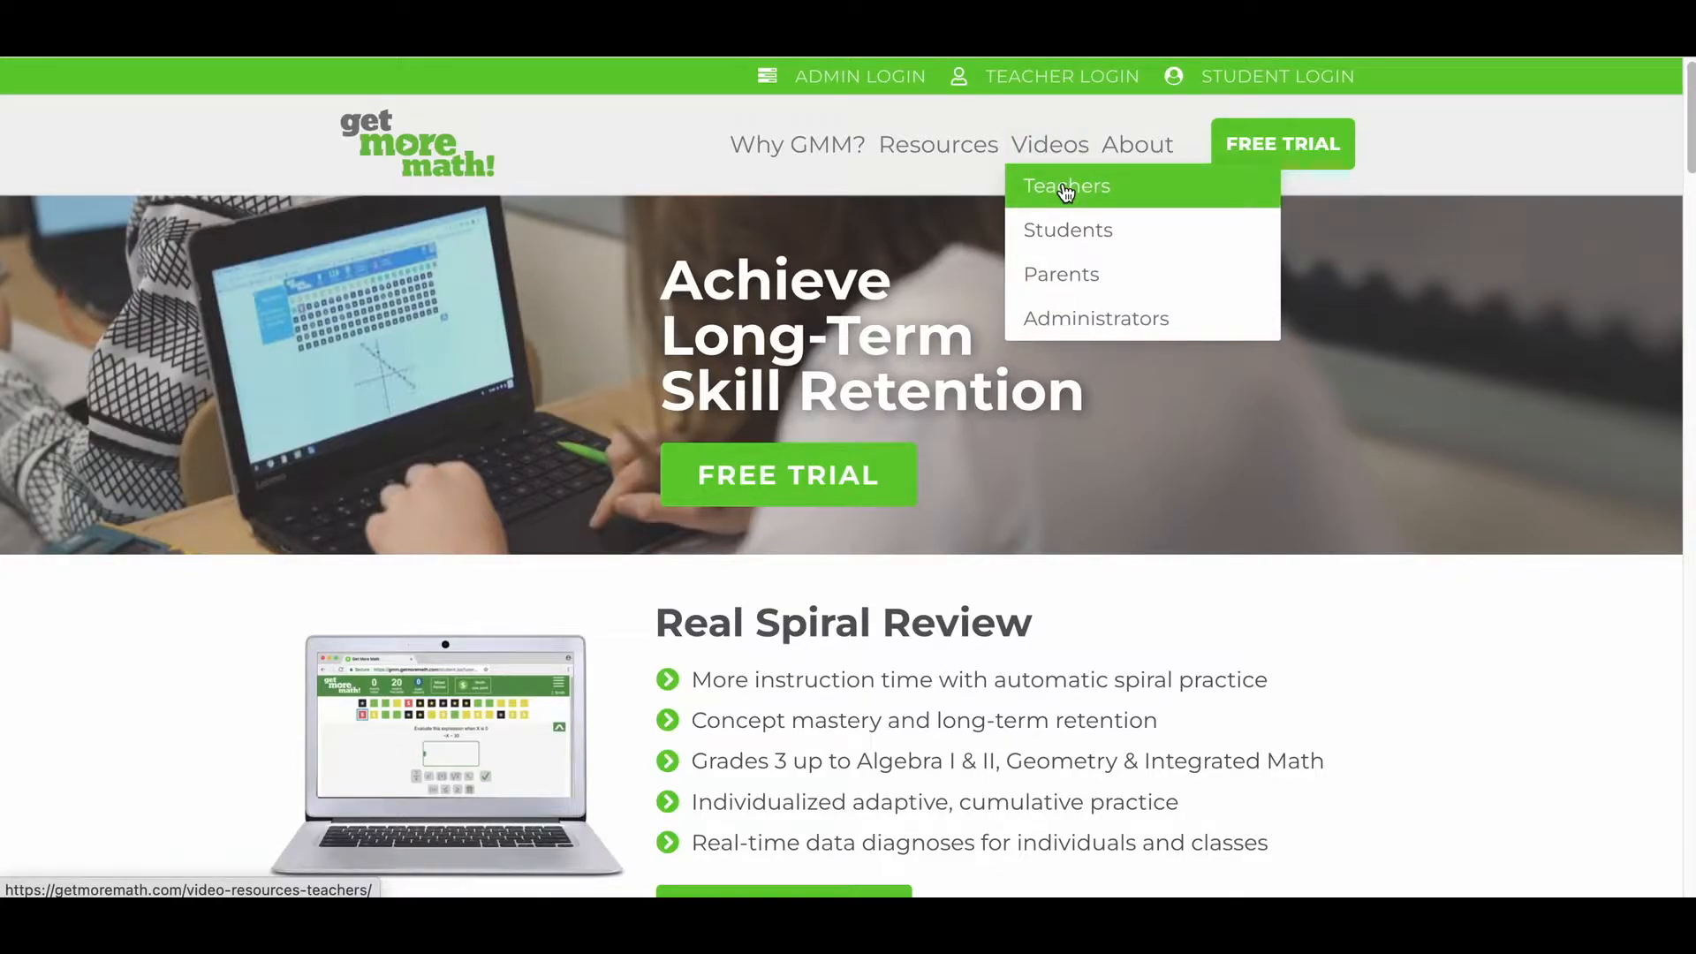
pyautogui.click(1065, 186)
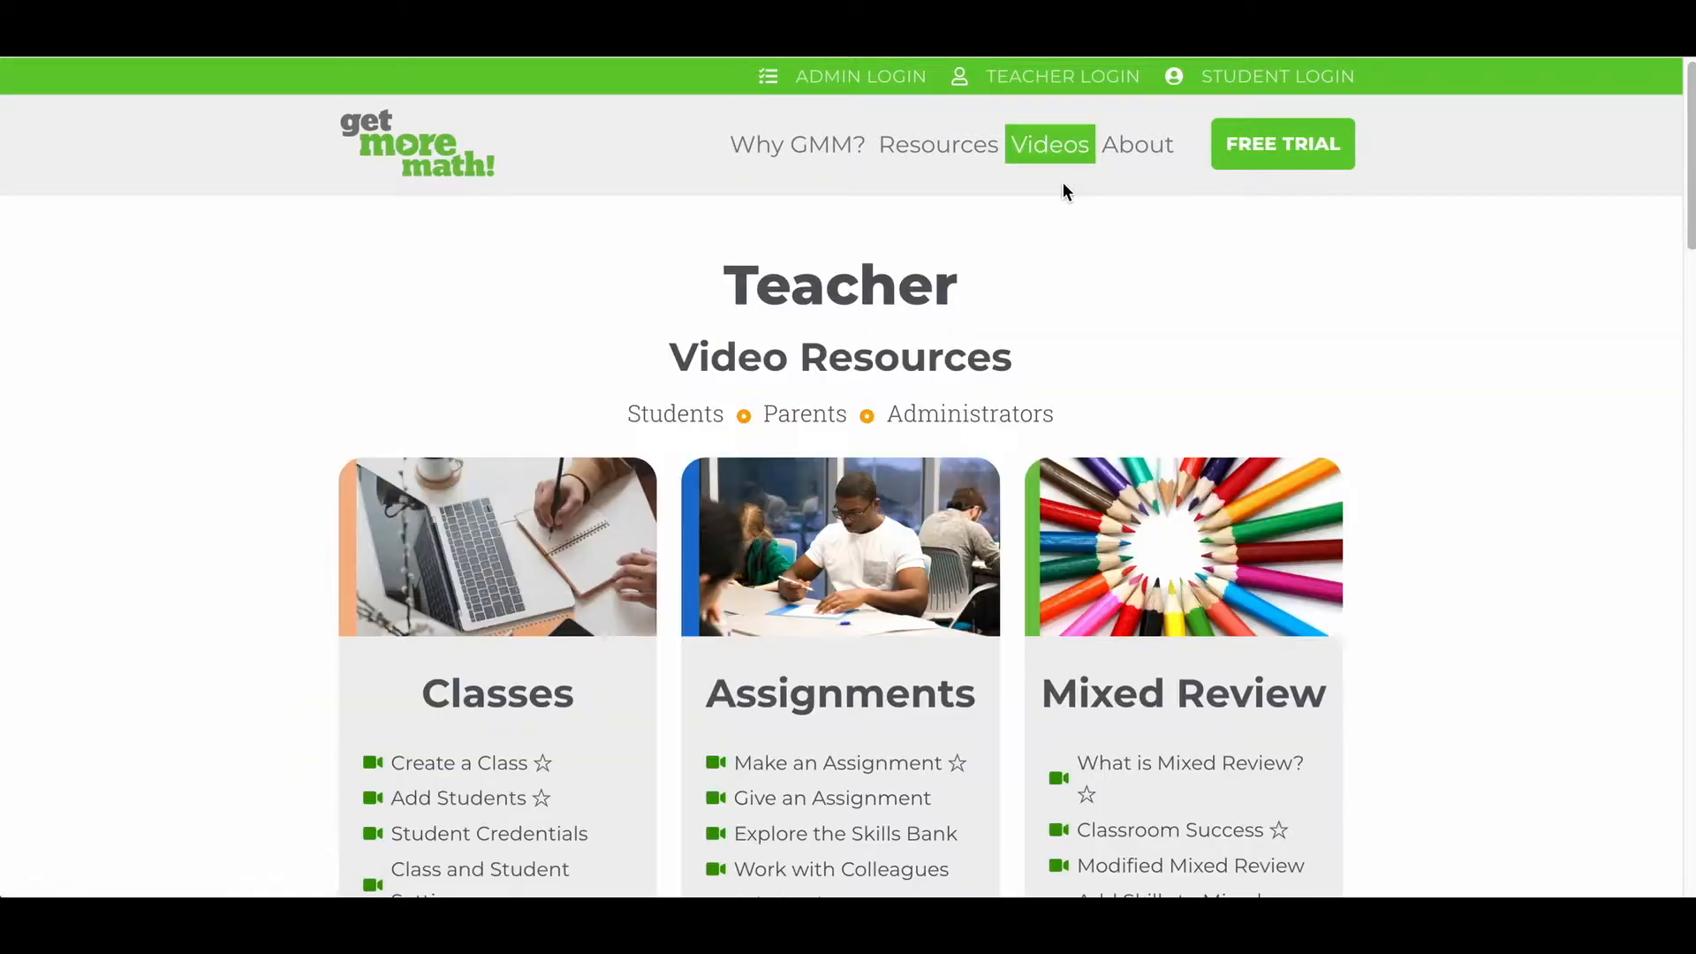
pyautogui.scroll(-3)
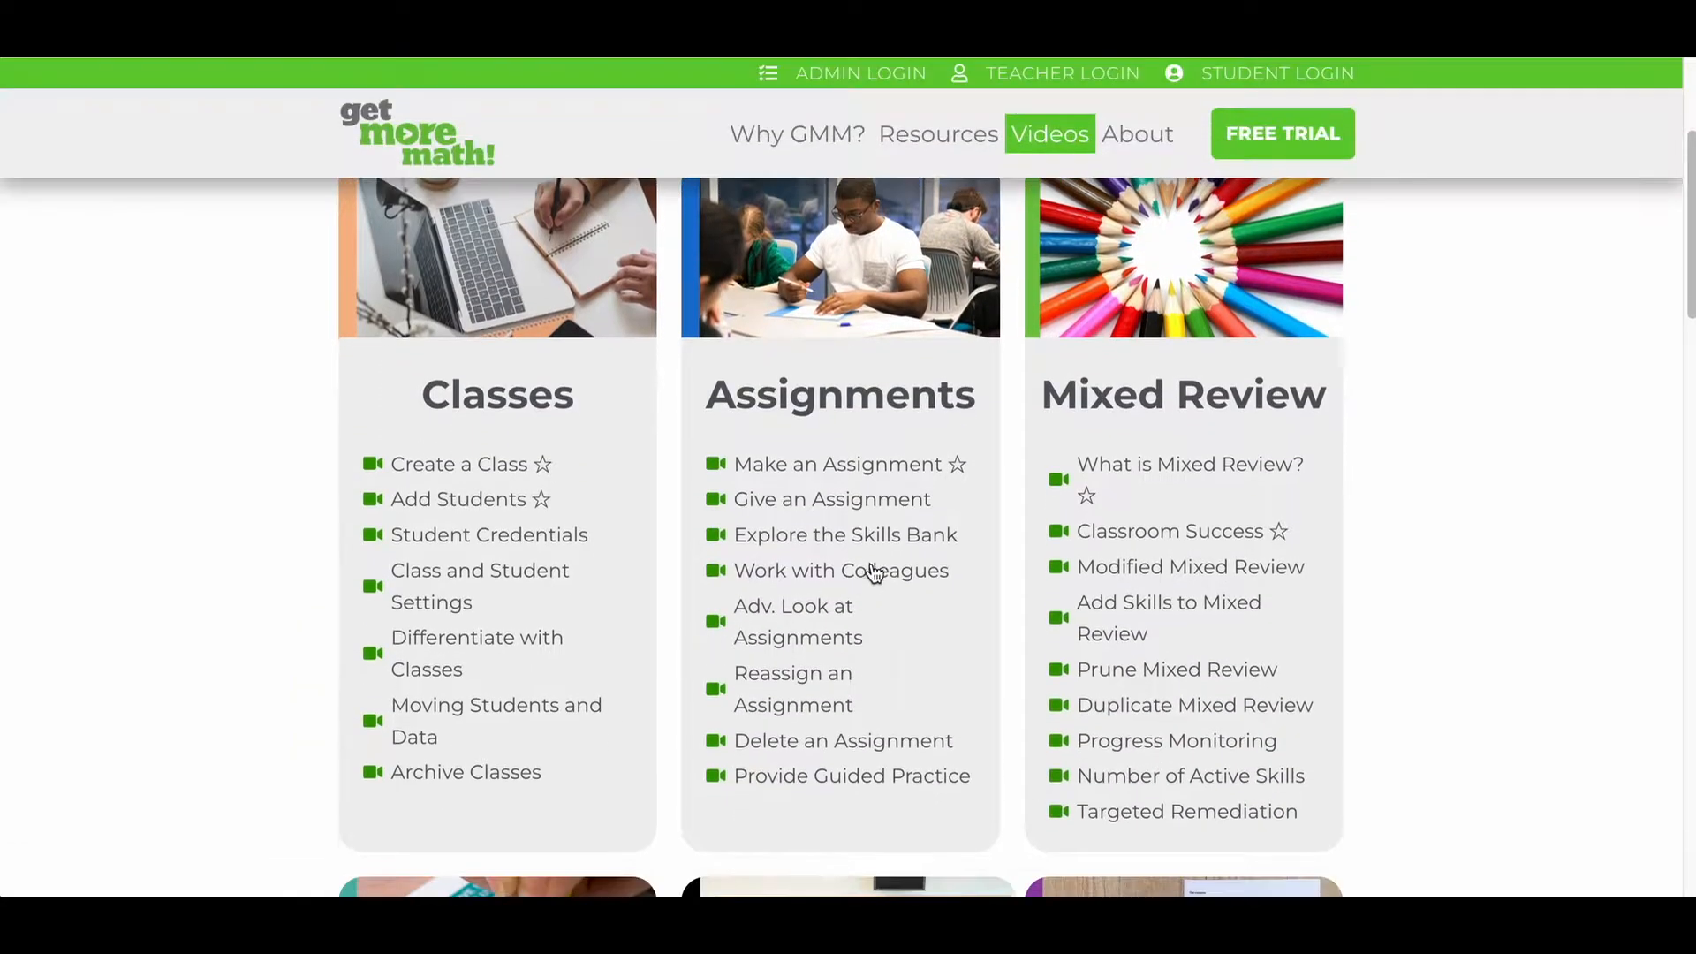
pyautogui.moveTo(842, 534)
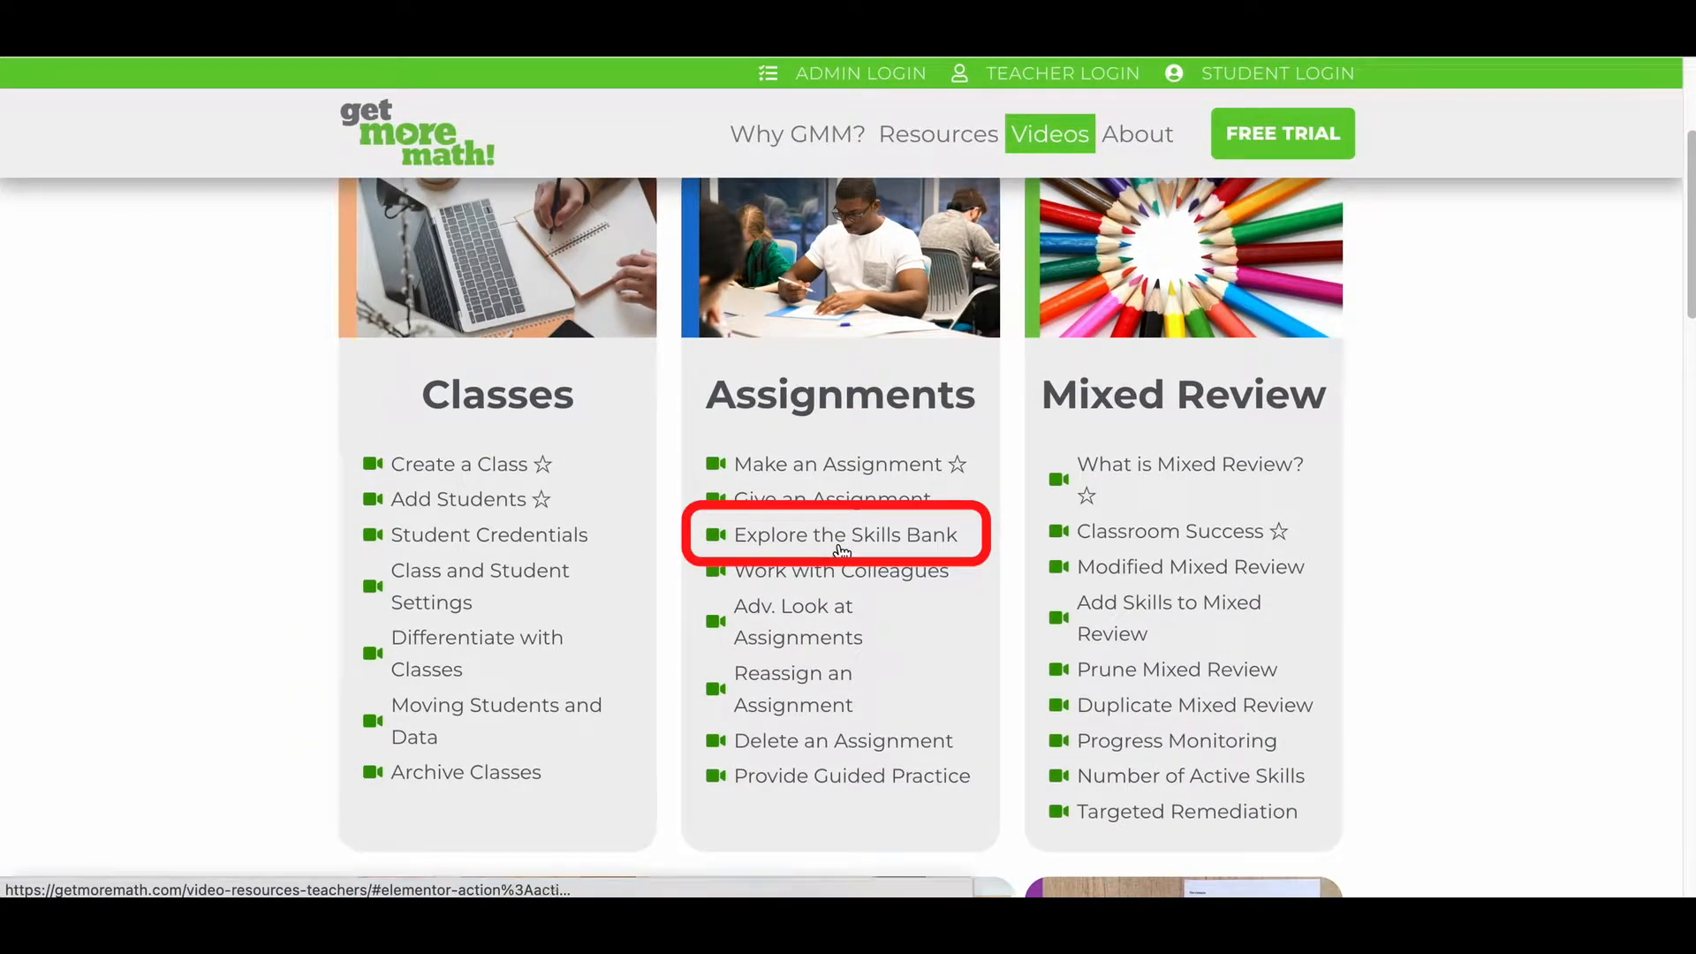
pyautogui.moveTo(847, 534)
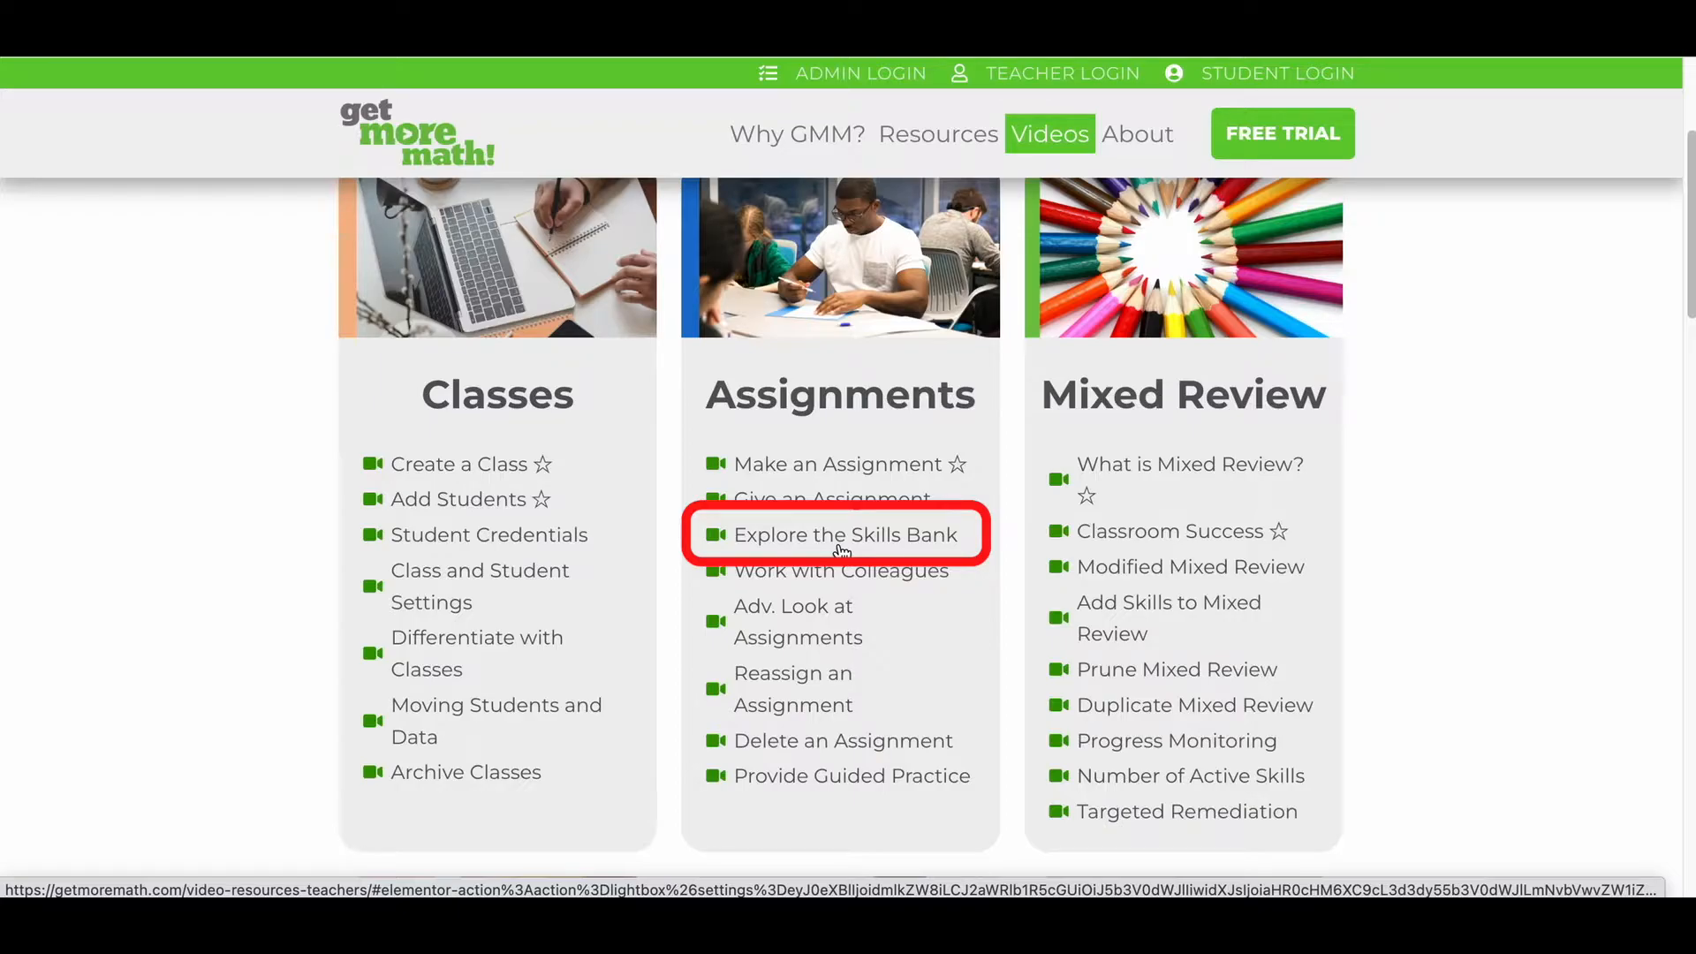
# - In the WORK area, create a new folder called 'Decimals' under My Work
pyautogui.click(846, 534)
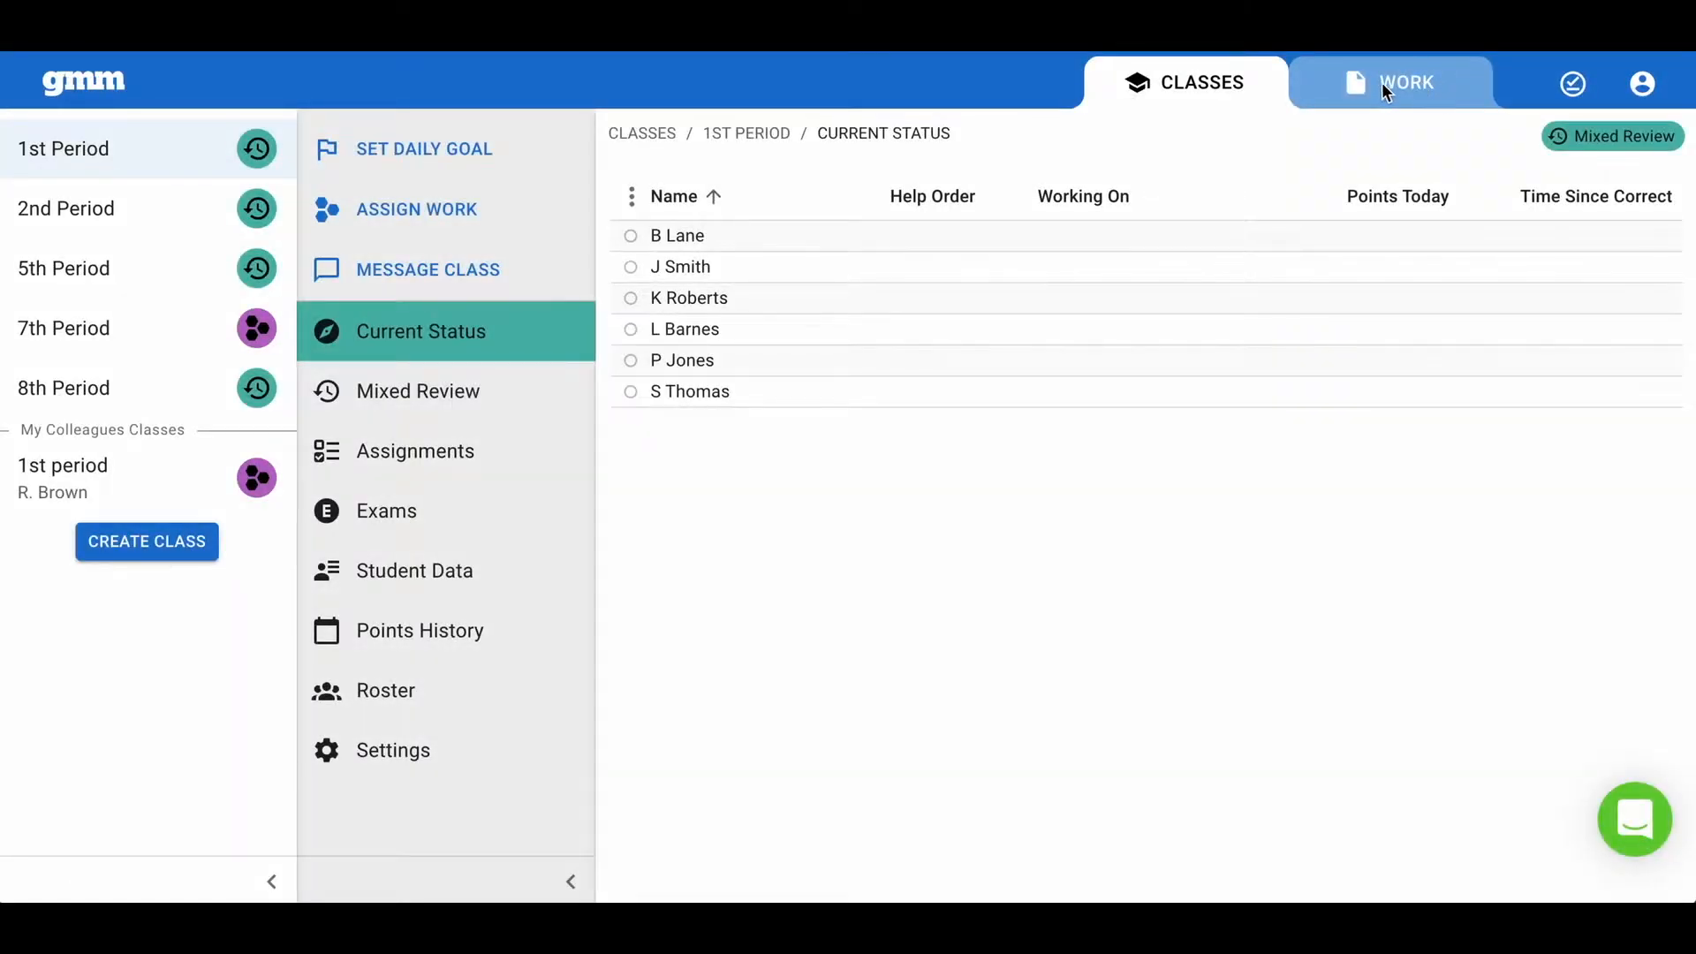
pyautogui.click(1405, 82)
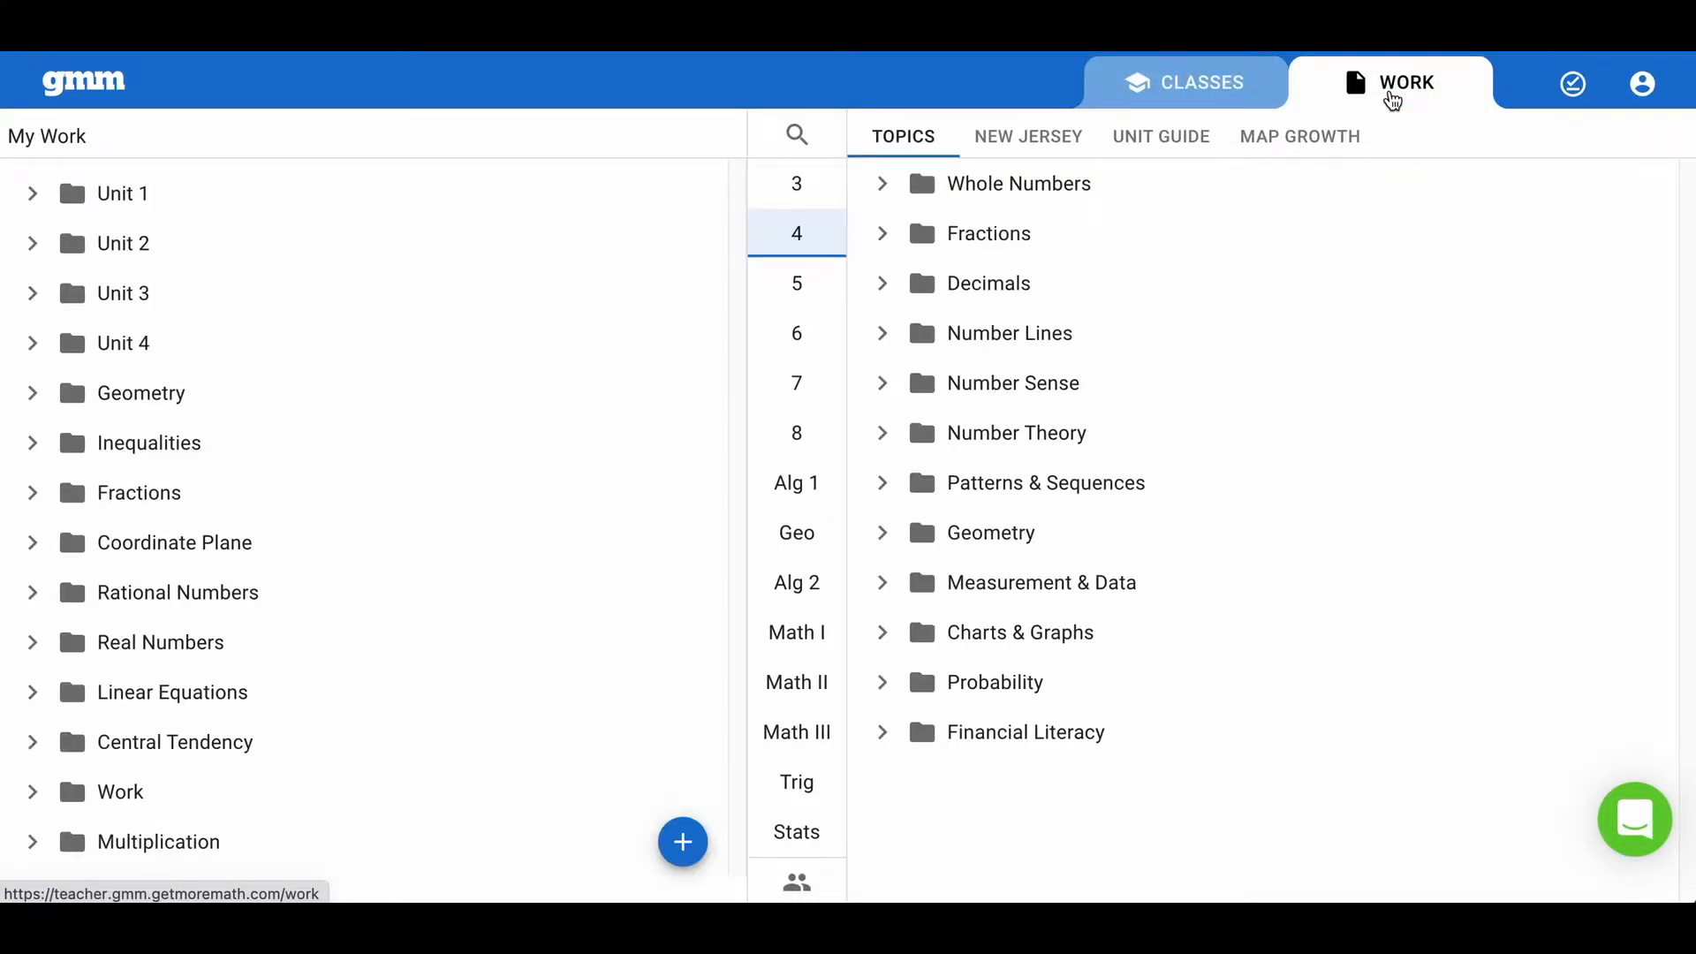
pyautogui.click(683, 842)
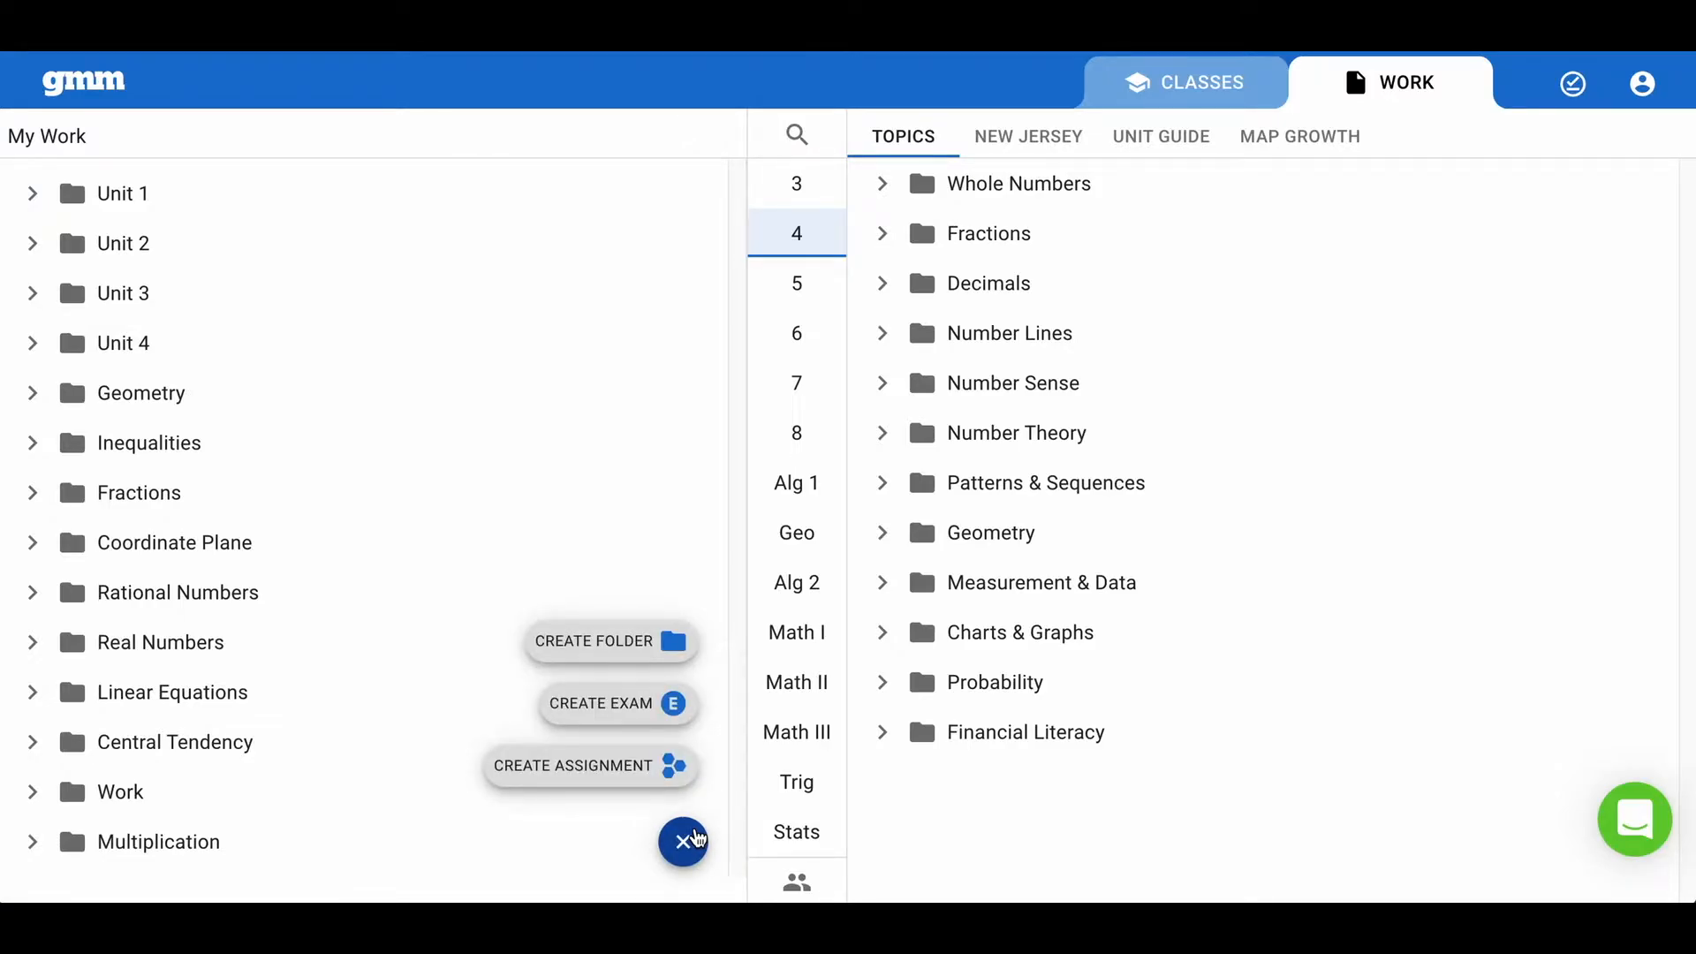
pyautogui.moveTo(593, 640)
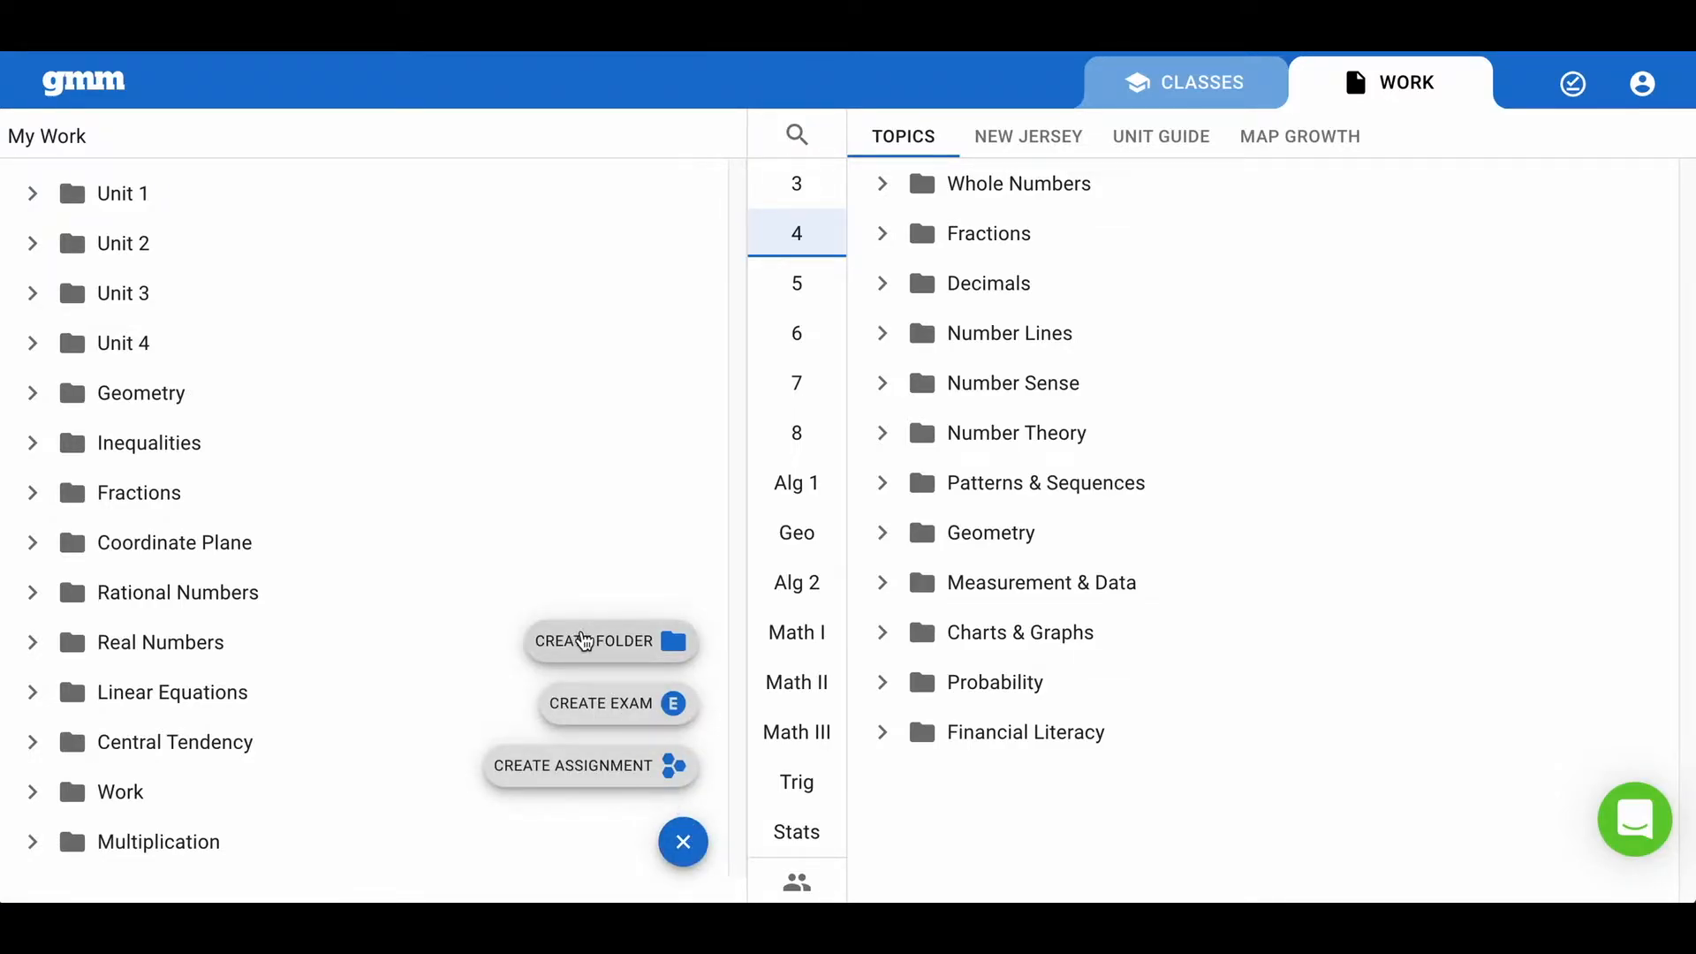
pyautogui.click(608, 640)
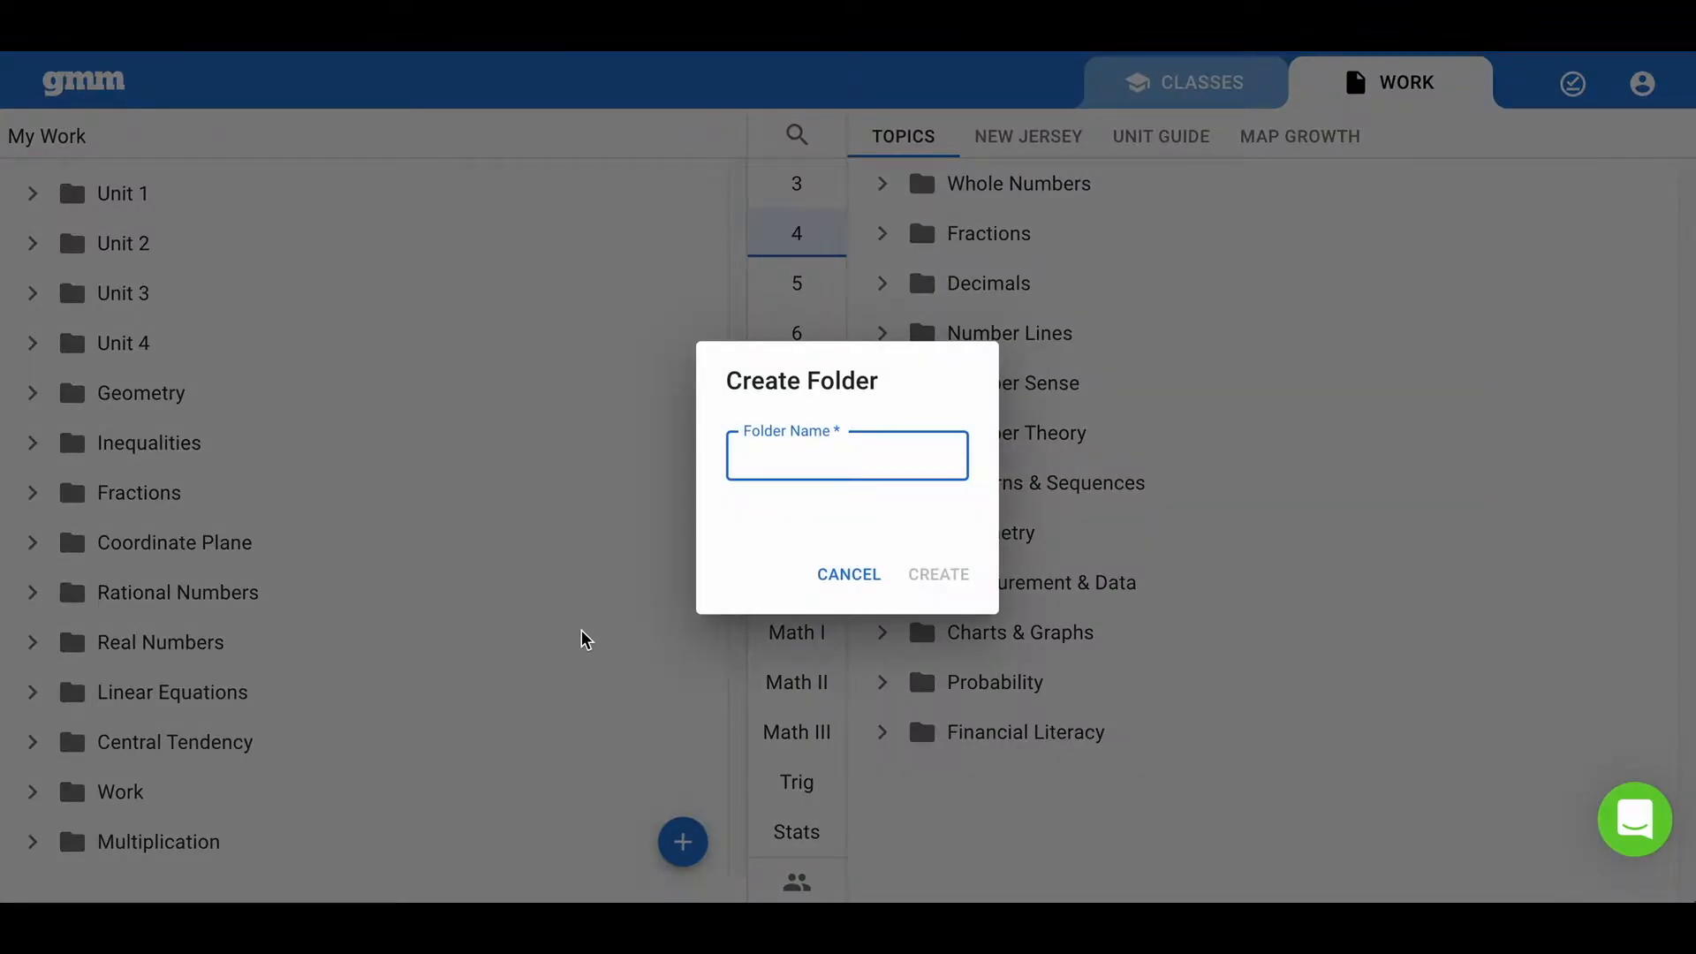
pyautogui.write('Decimals')
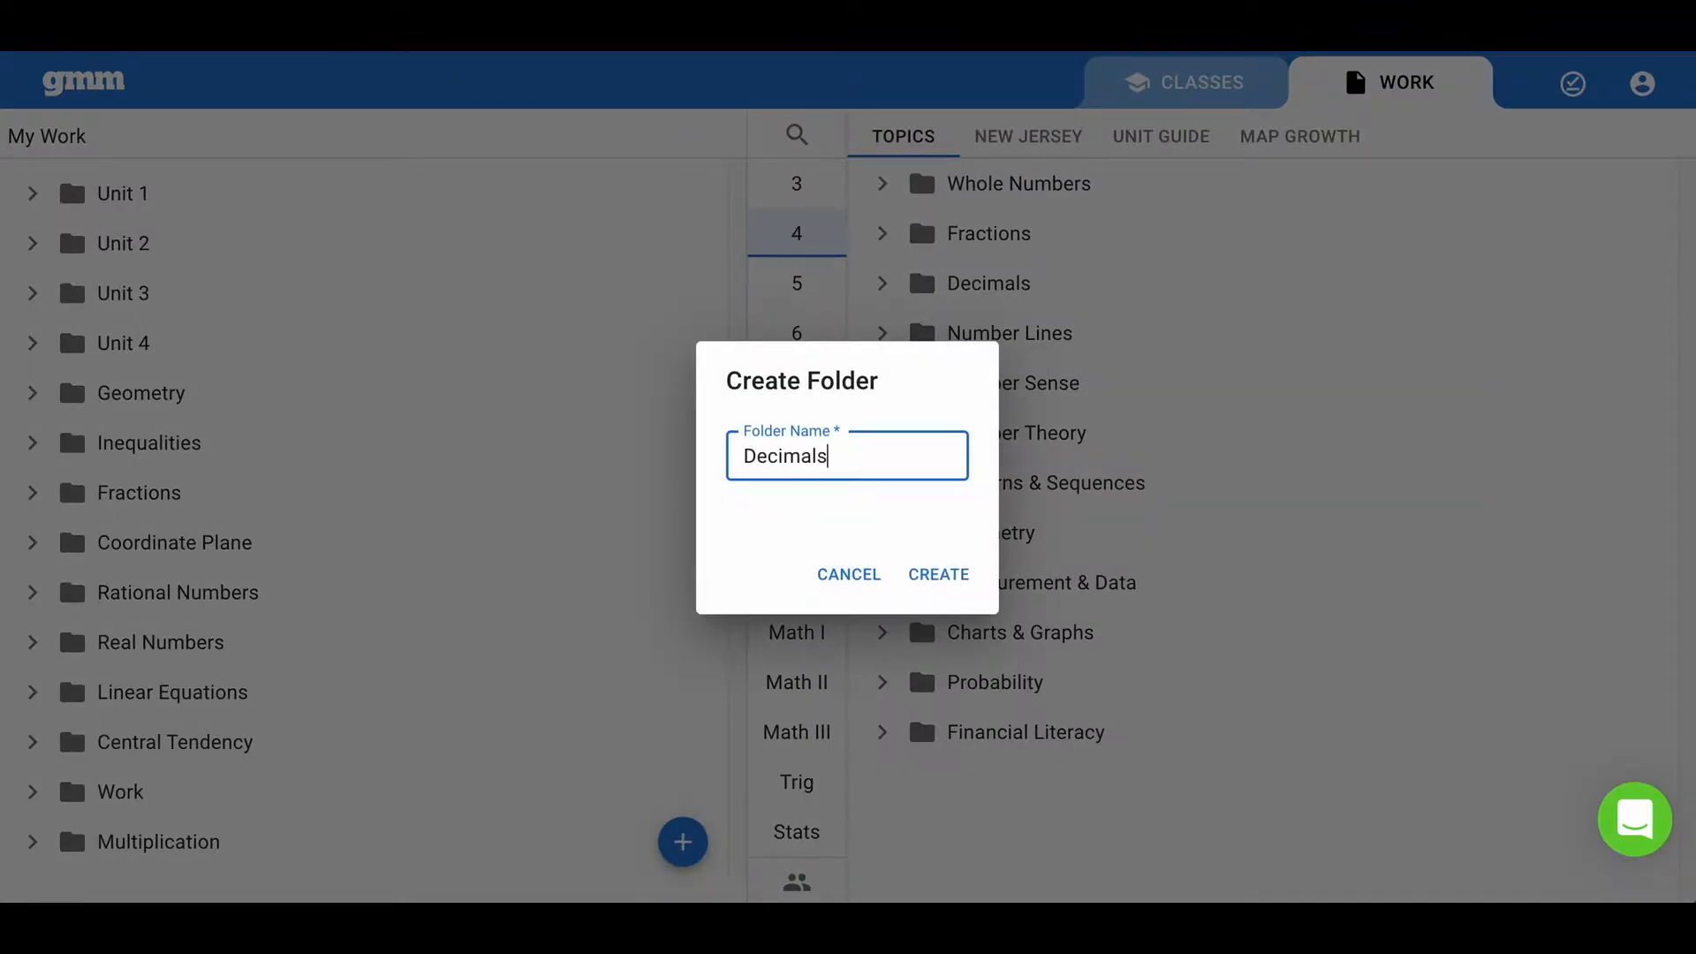
pyautogui.click(938, 574)
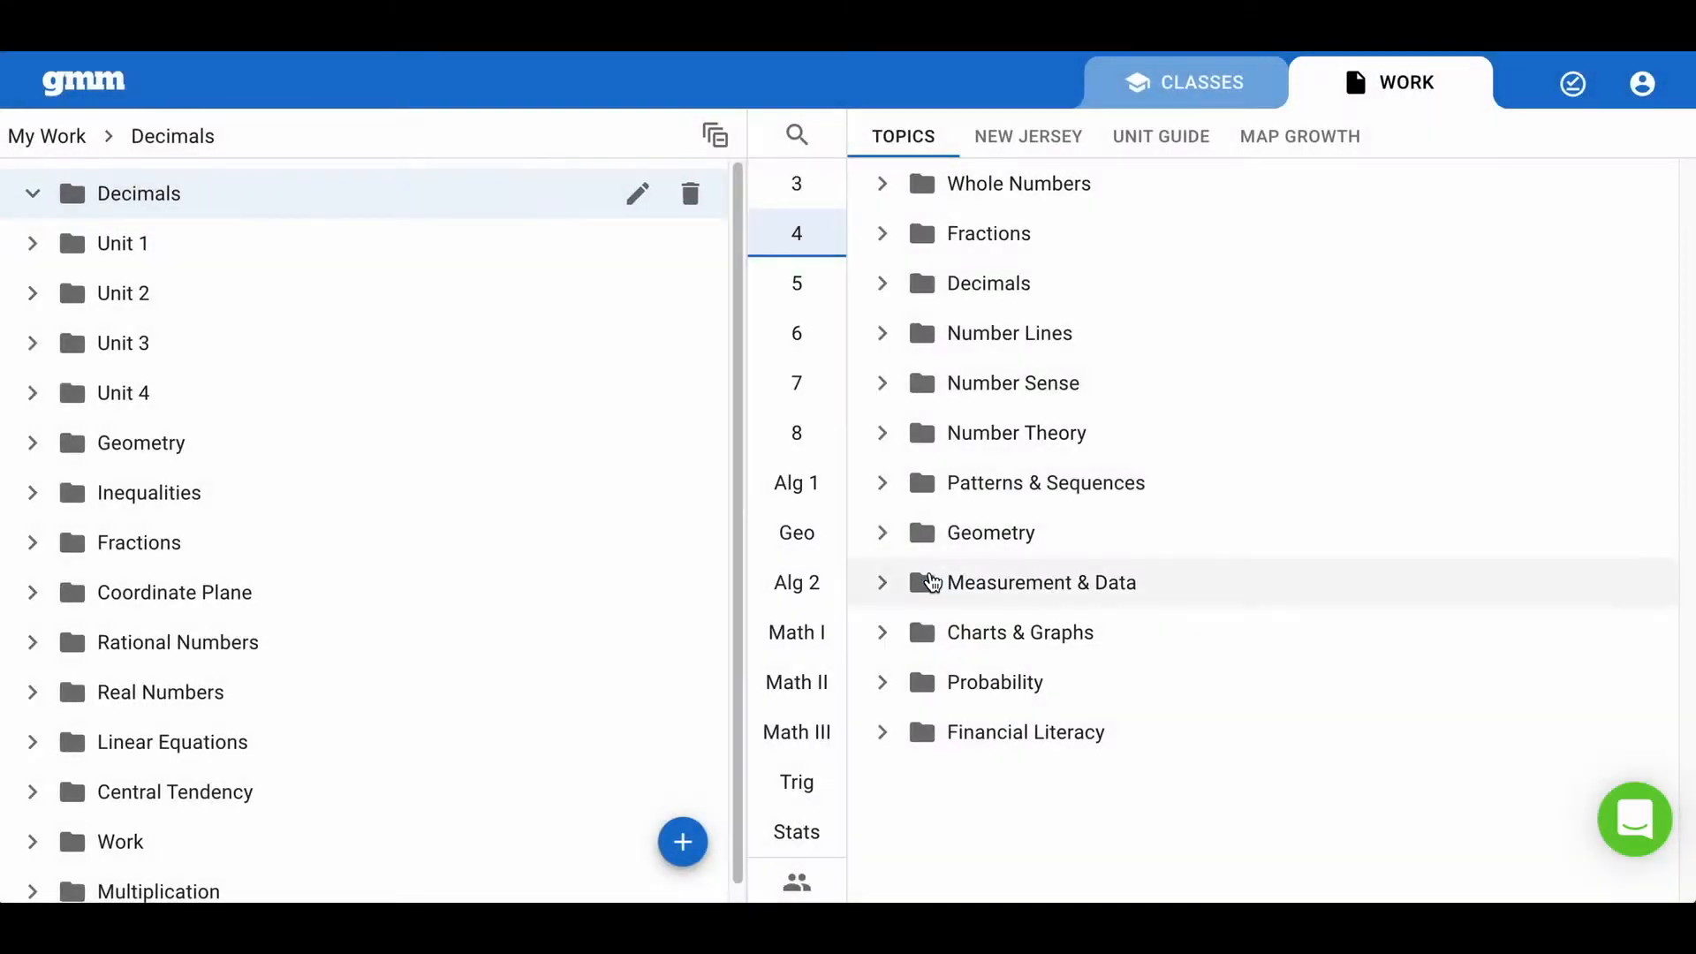
pyautogui.moveTo(683, 843)
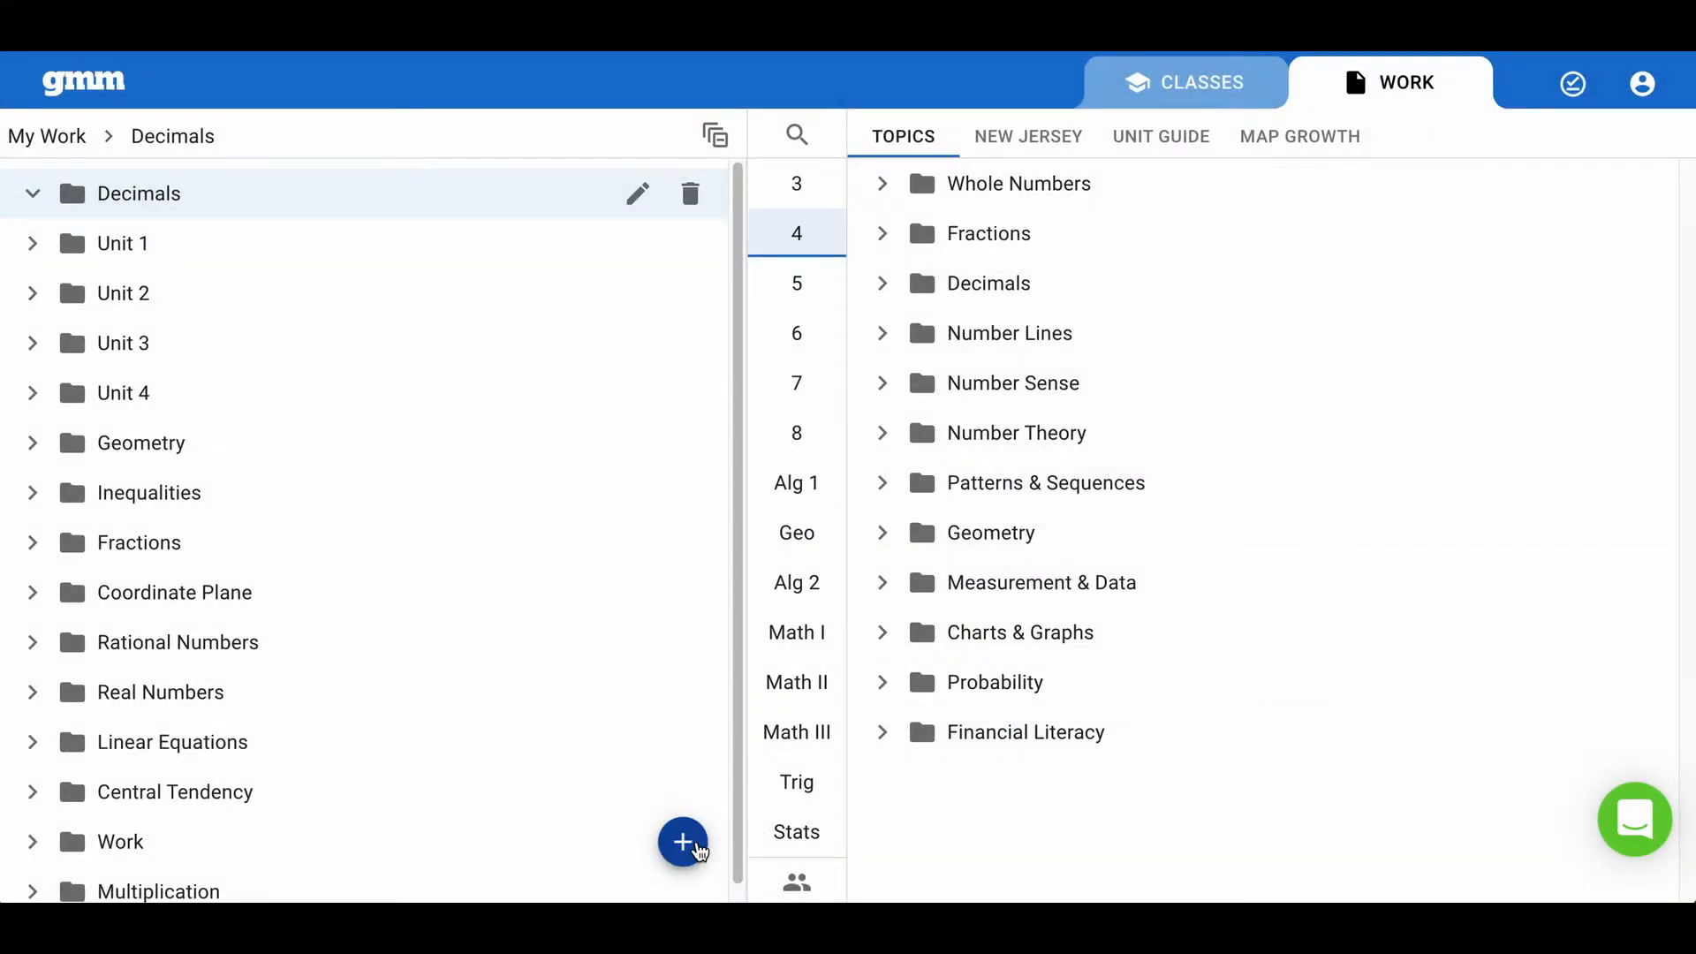
# - Create an assignment named 'Comparing decimals' in the Decimals folder and save it
pyautogui.click(681, 843)
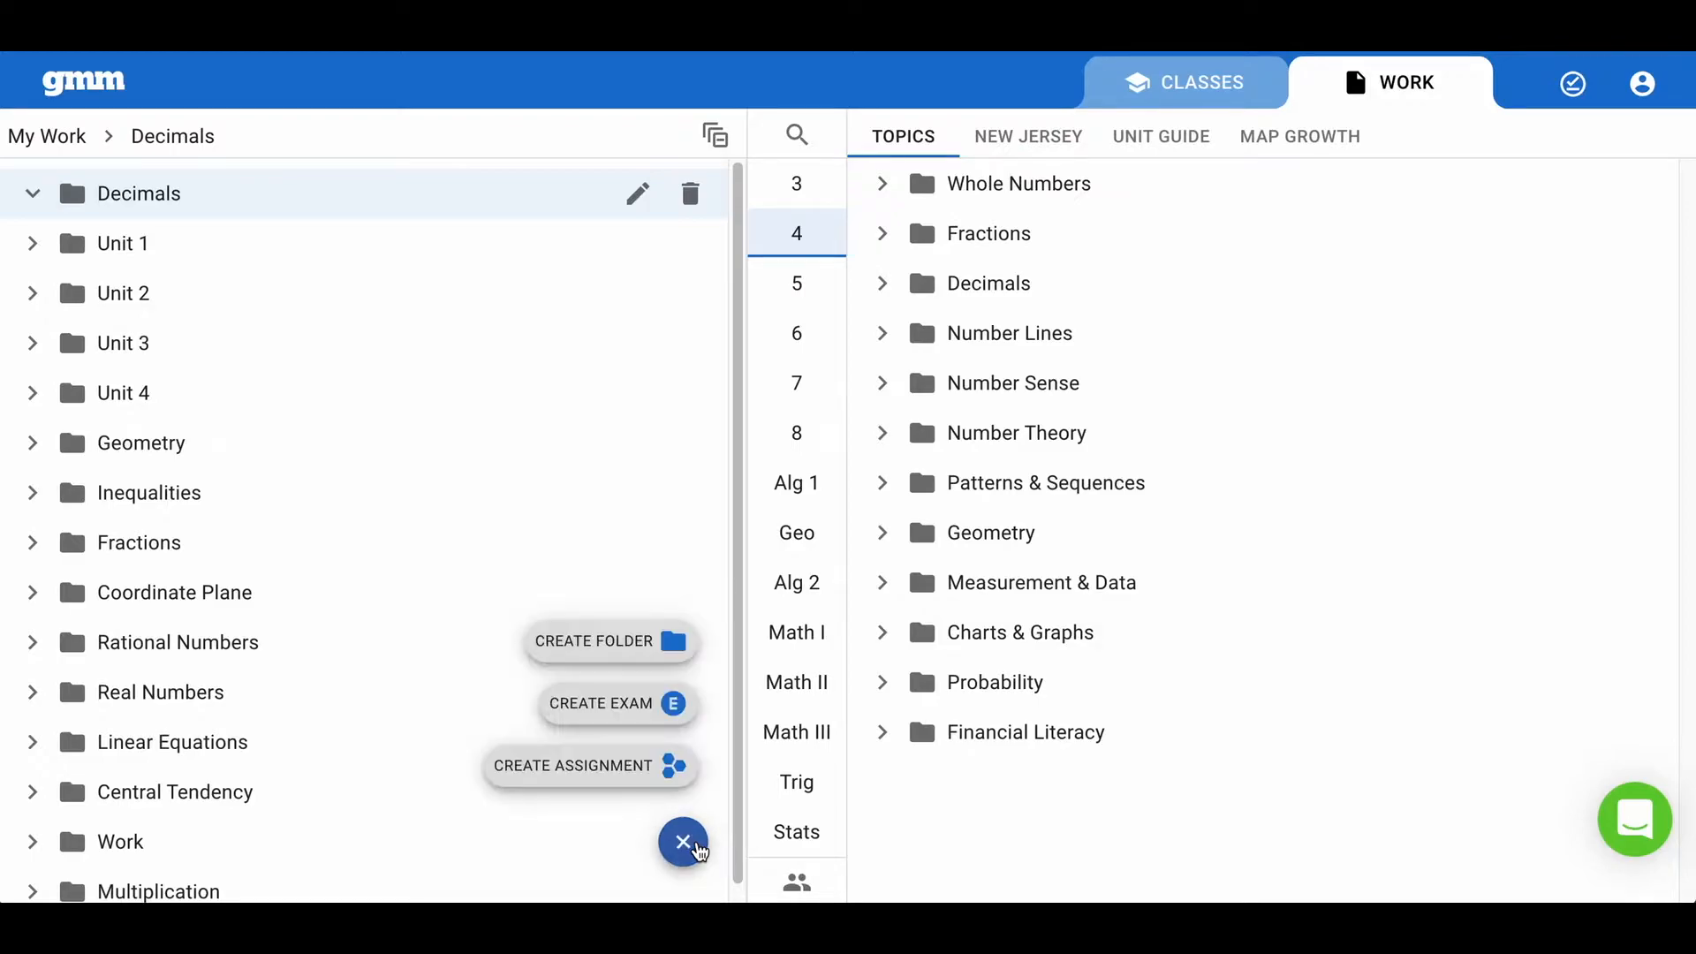
pyautogui.moveTo(590, 766)
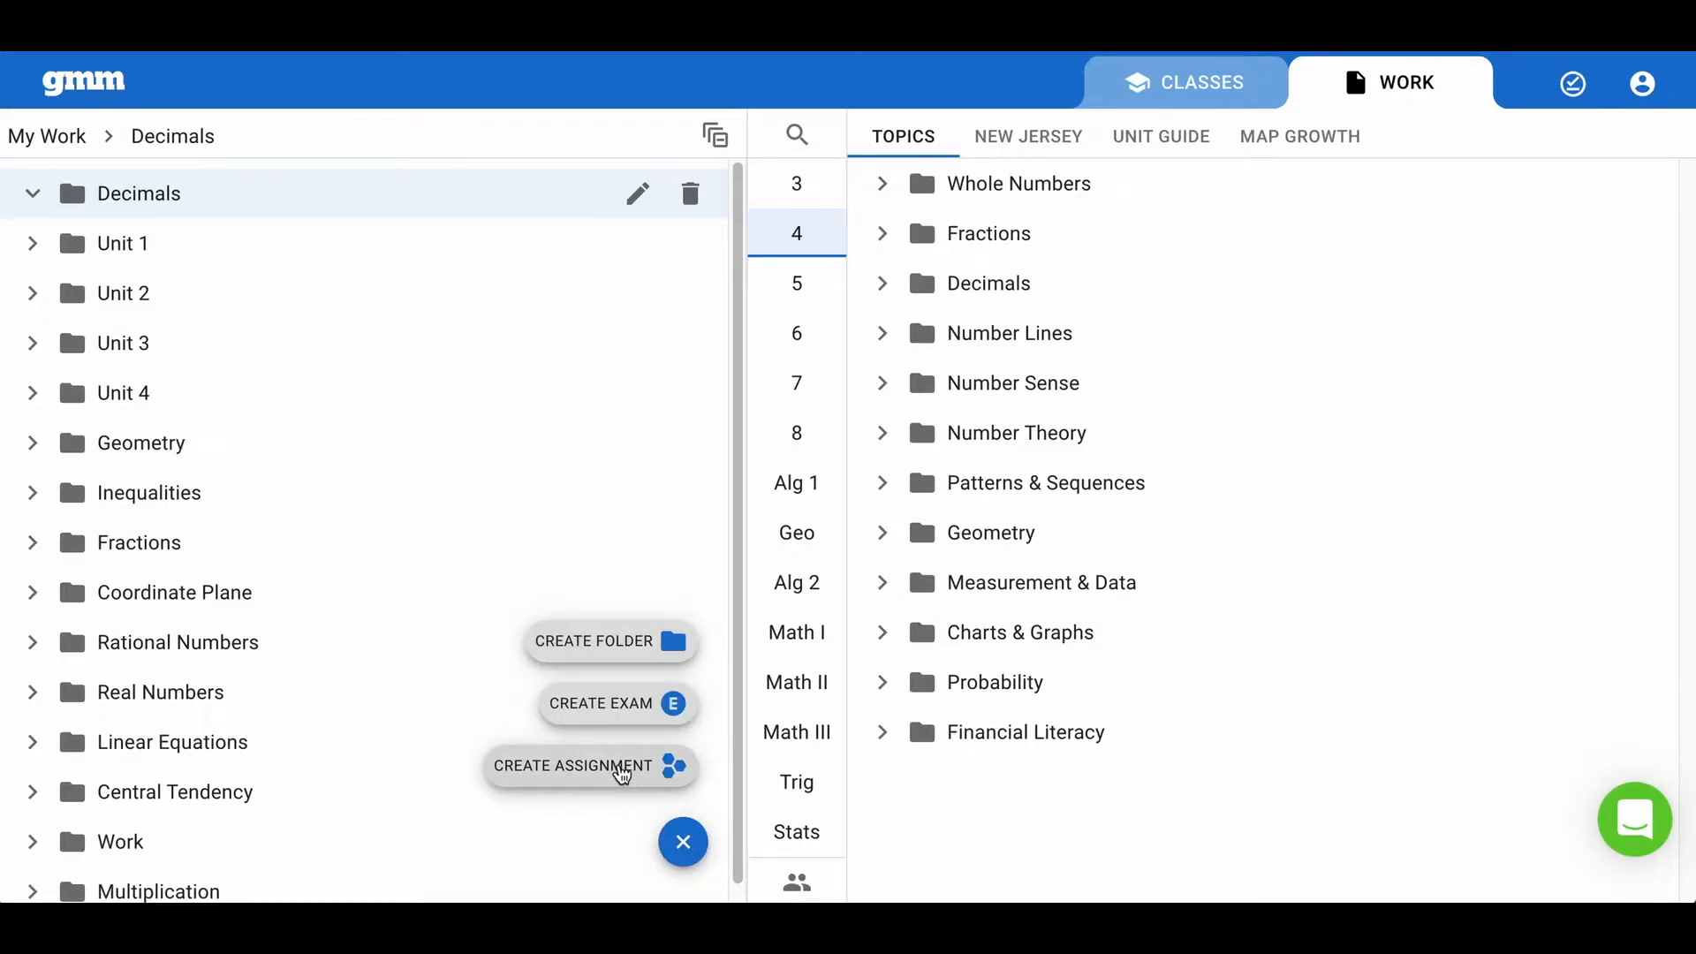
pyautogui.click(573, 765)
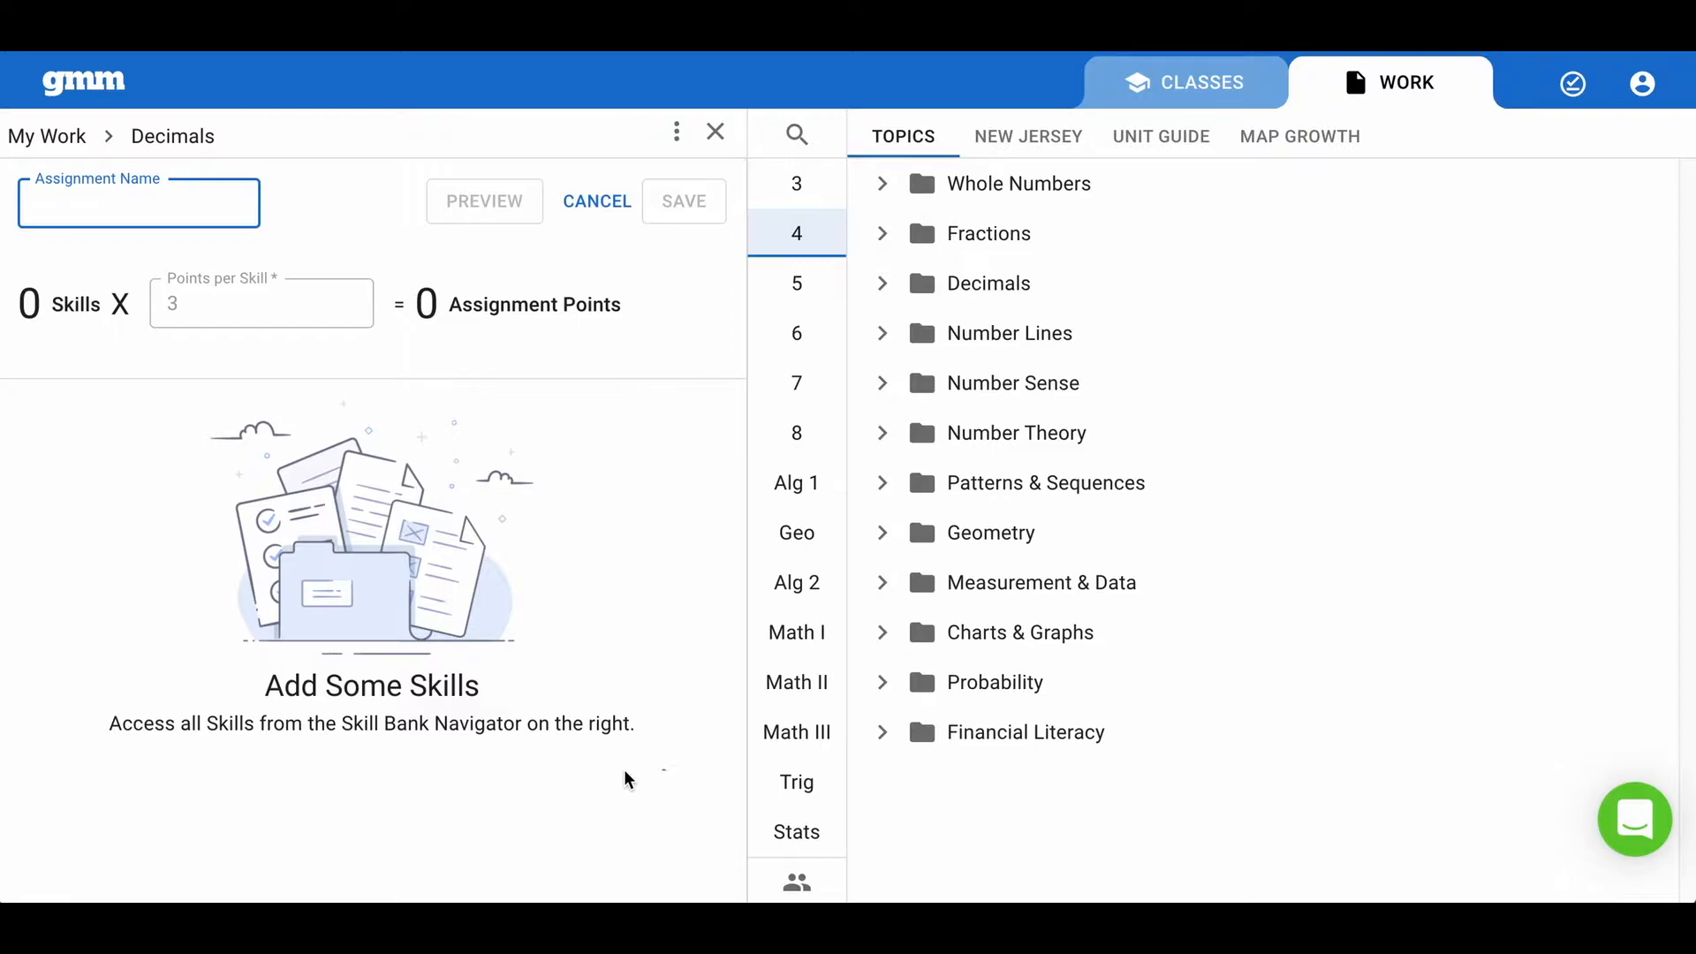
pyautogui.write('Comparing decimal')
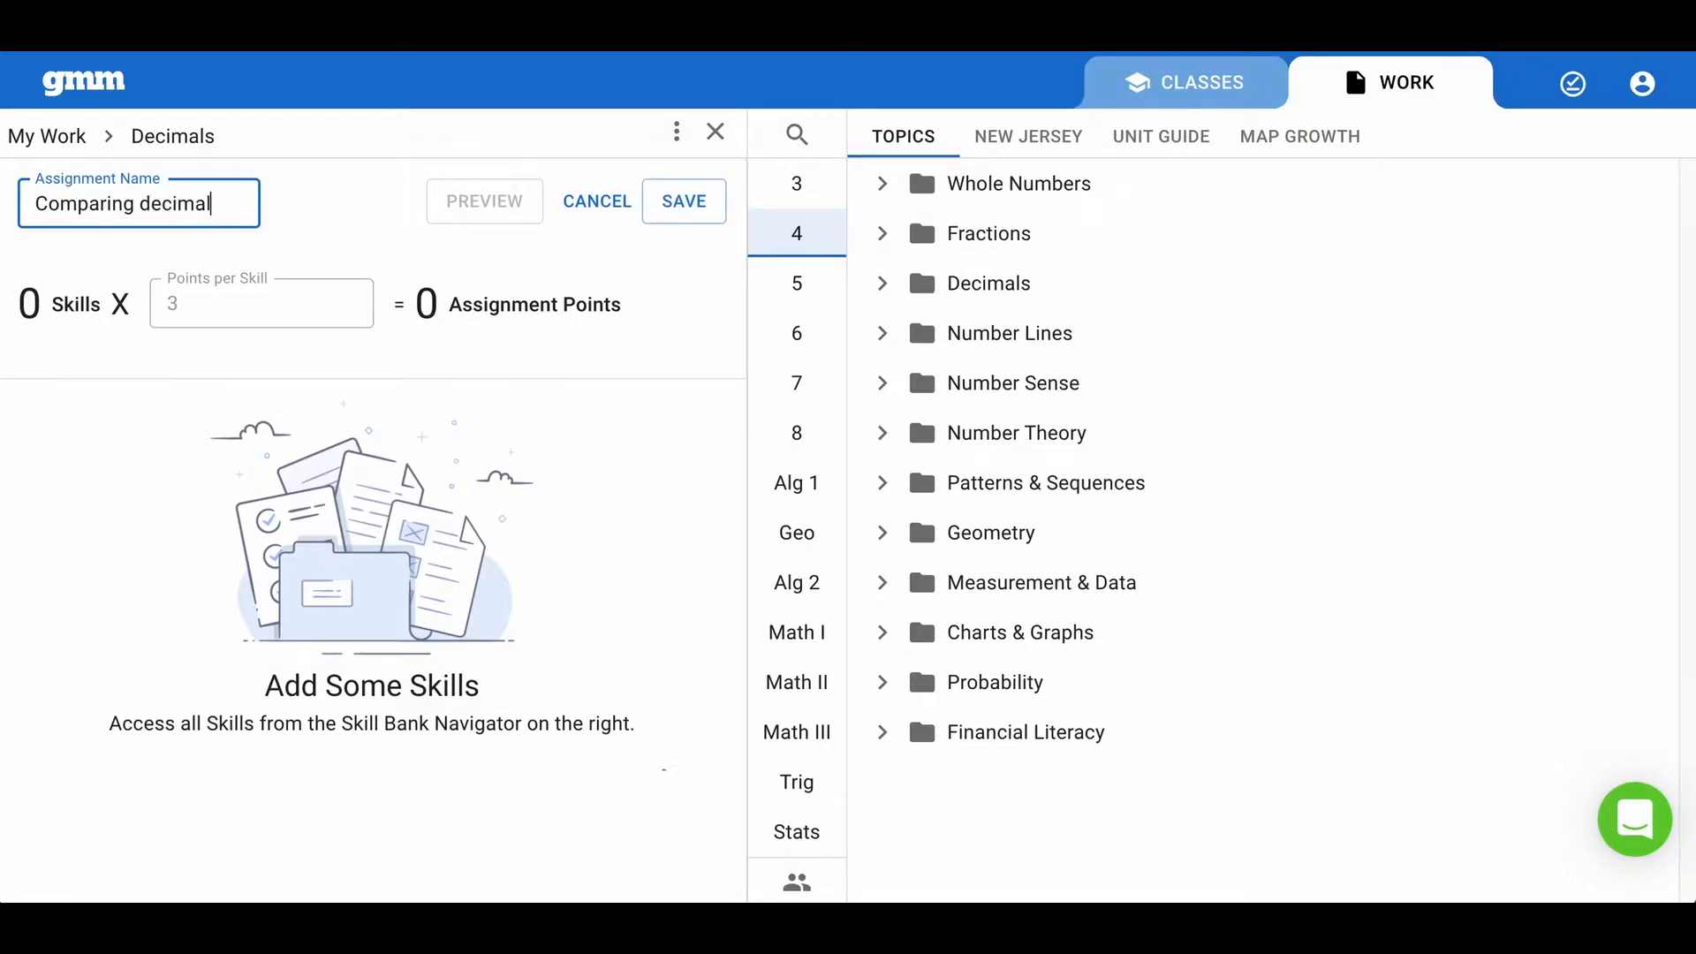
pyautogui.click(683, 202)
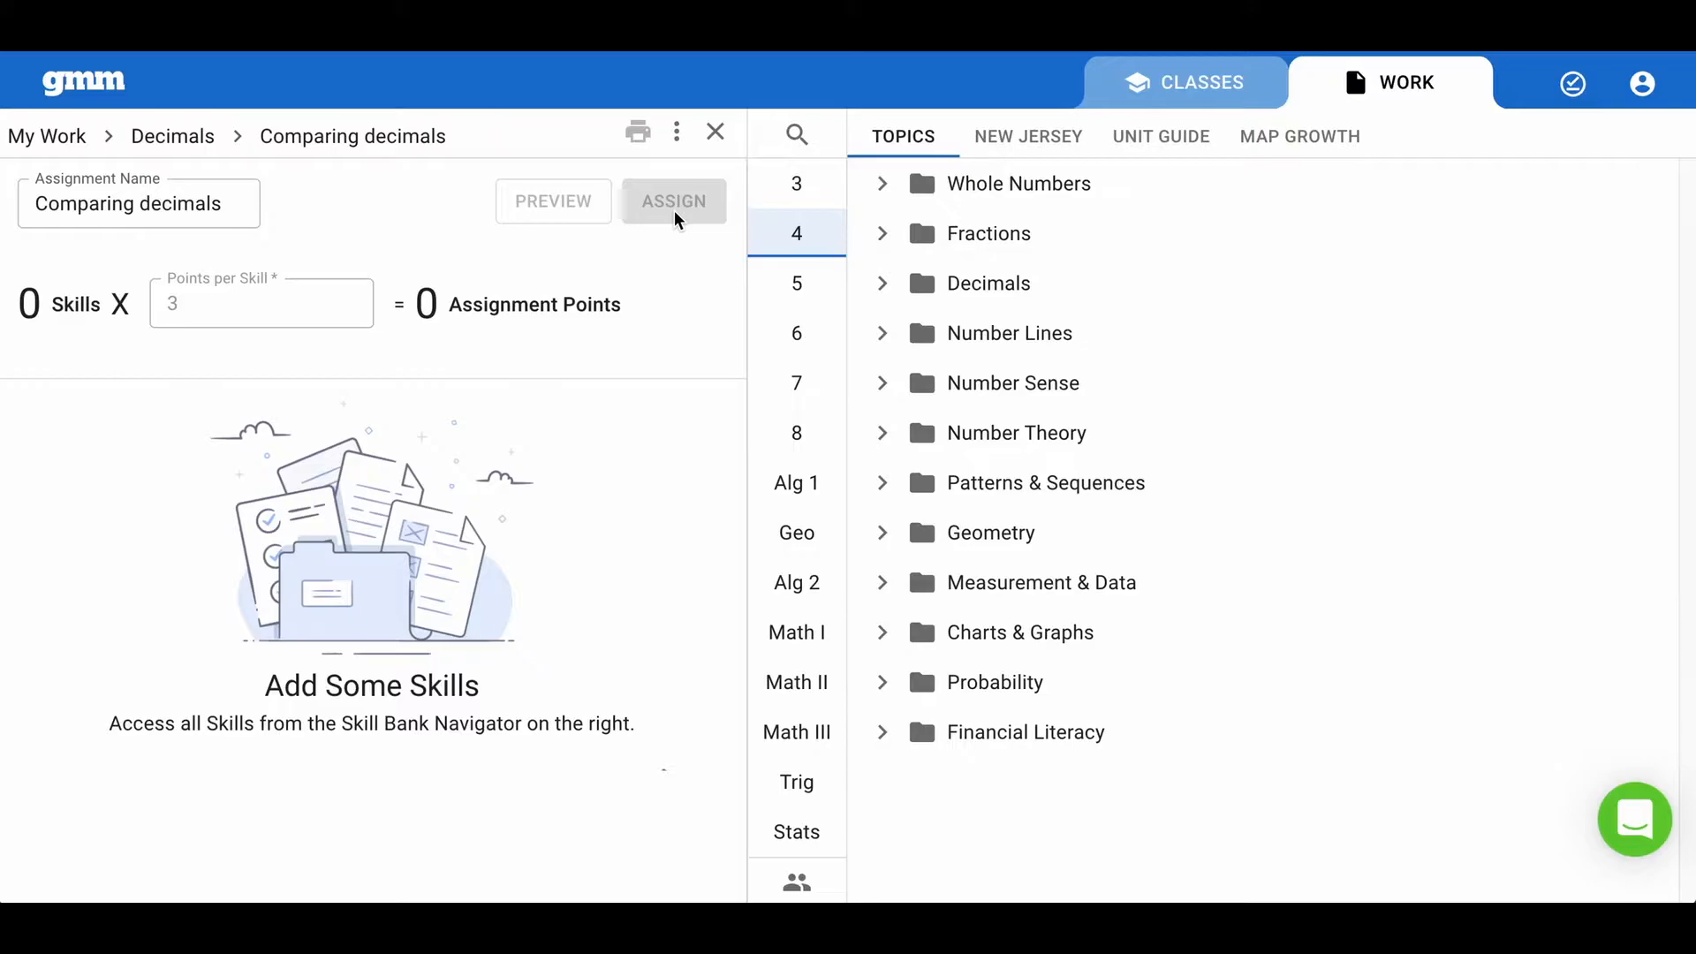
# - Under grade 6 Unit 5, open 5.5 Comparing Decimals - Beginner and refresh the word-form skill's sample
pyautogui.click(796, 333)
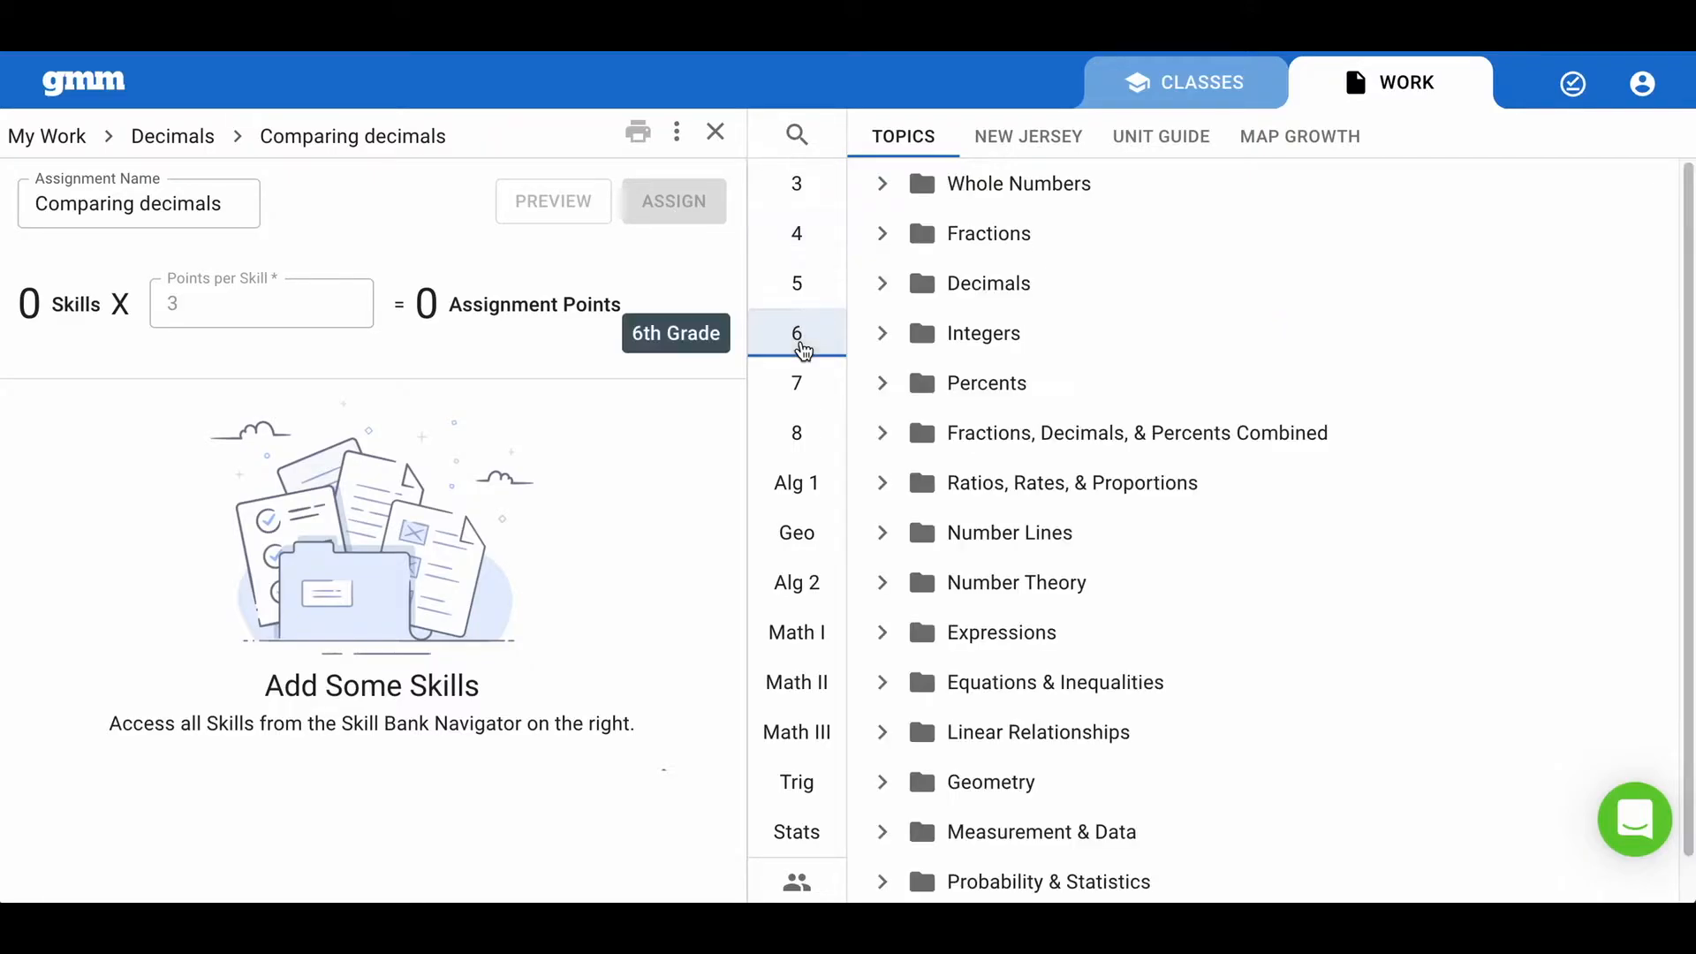
pyautogui.click(1160, 136)
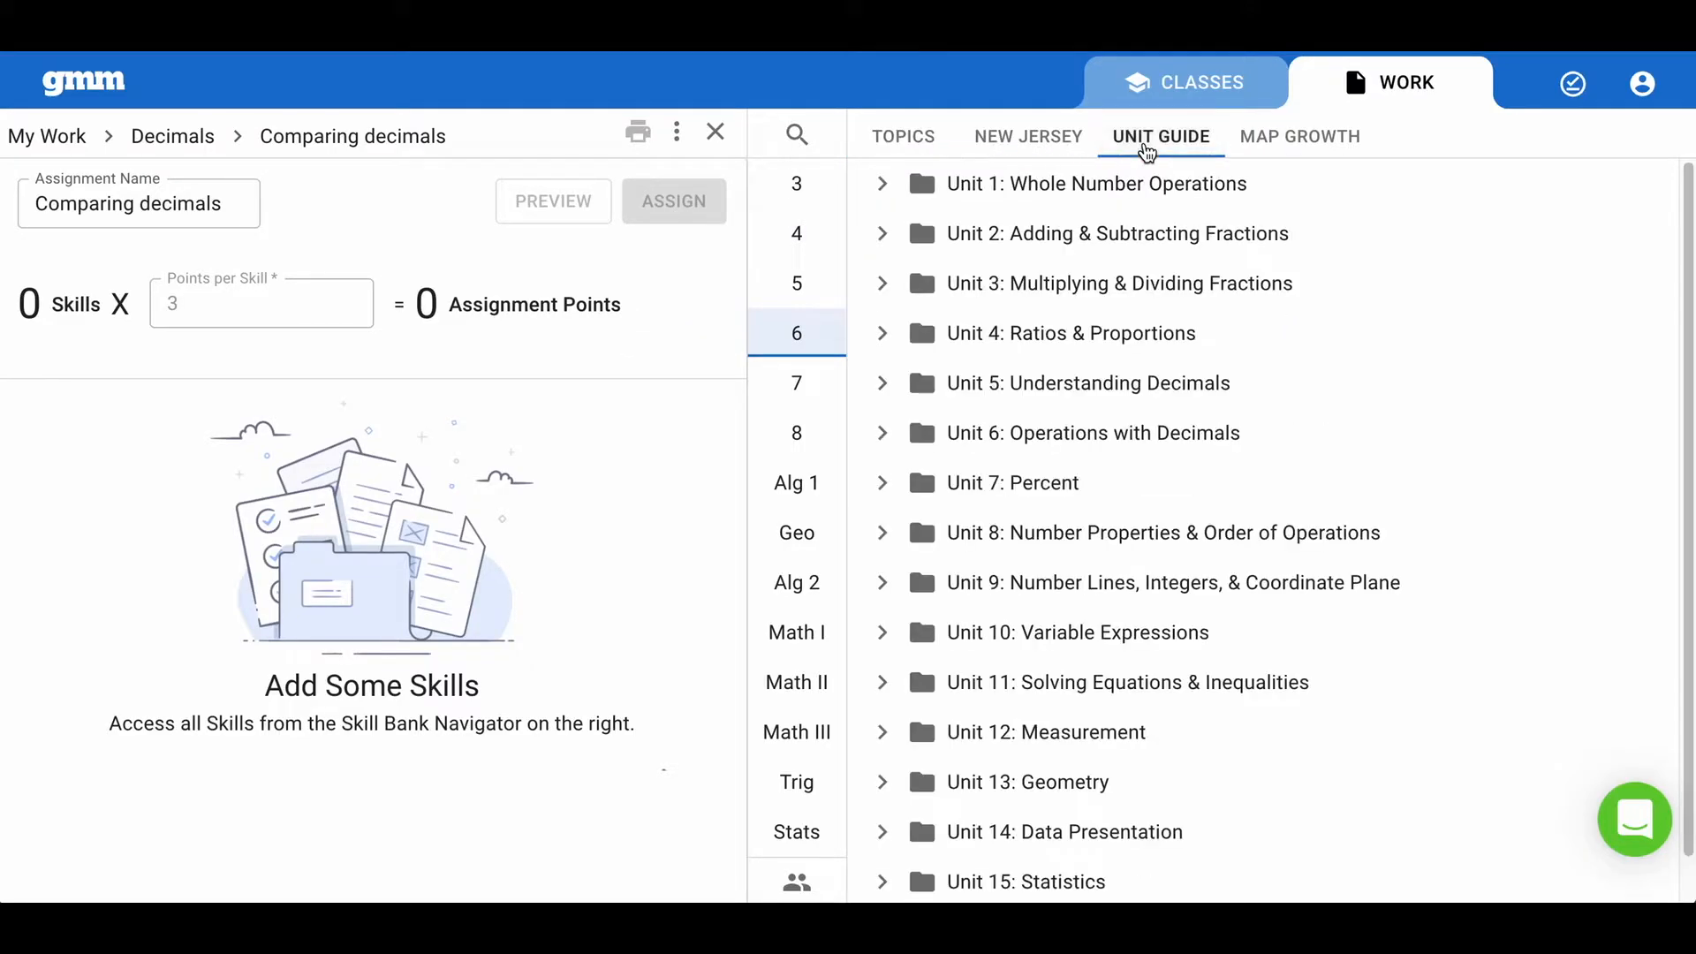
pyautogui.moveTo(883, 395)
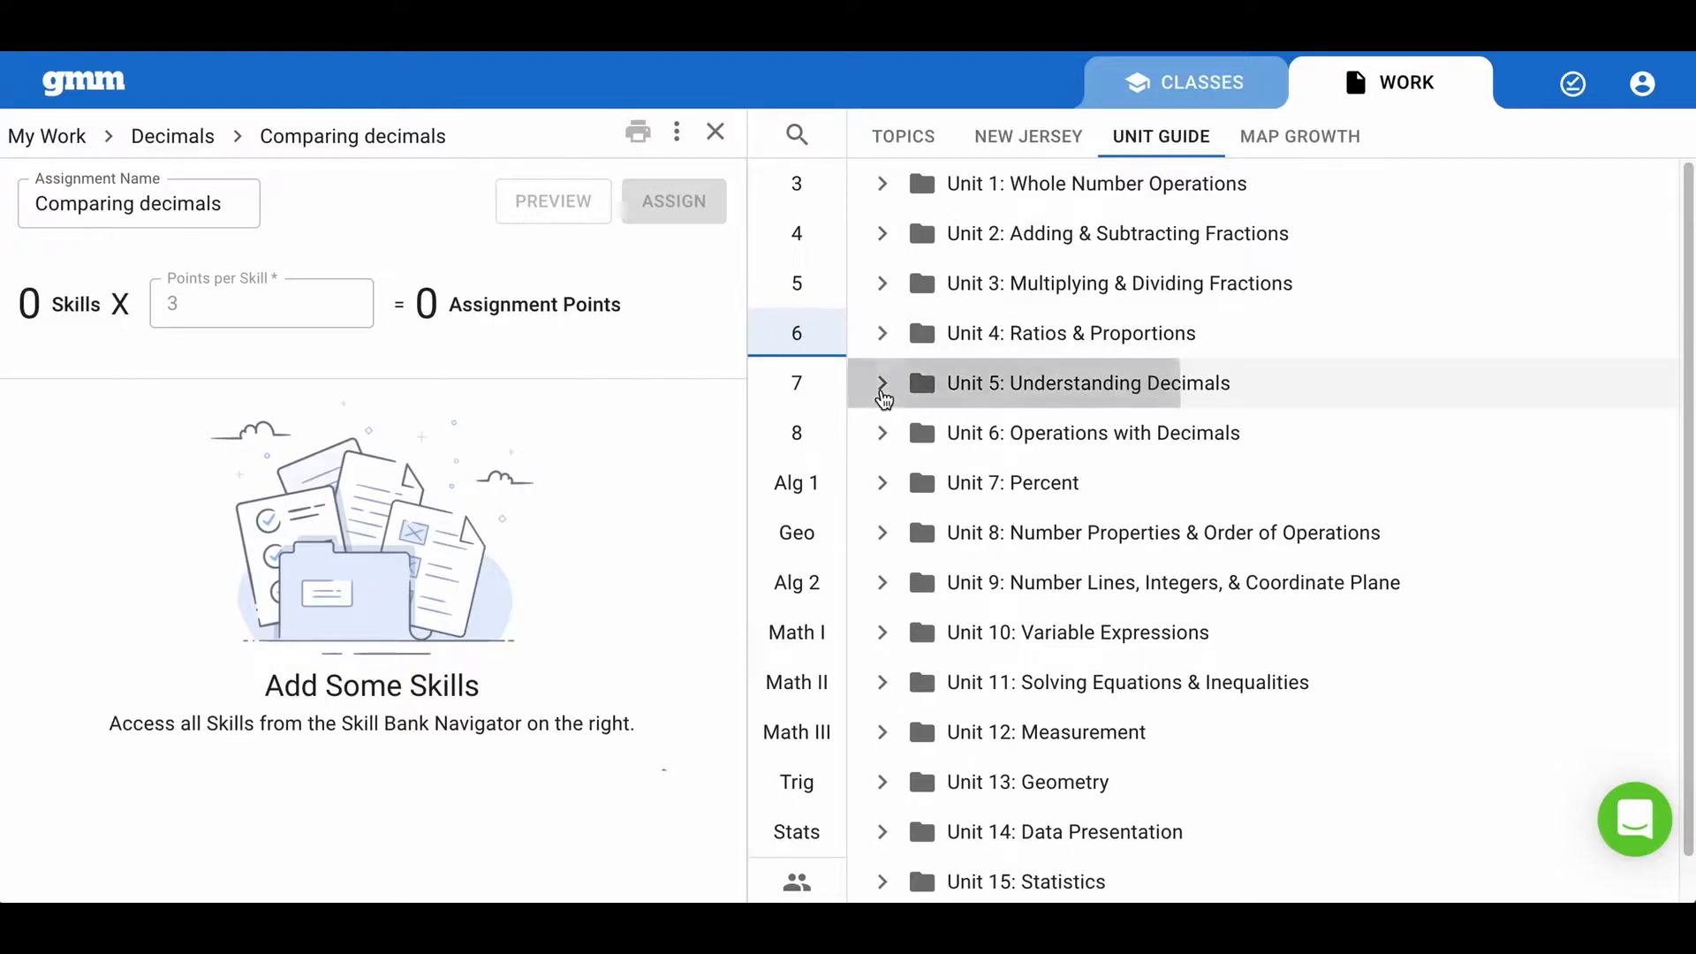
pyautogui.click(881, 382)
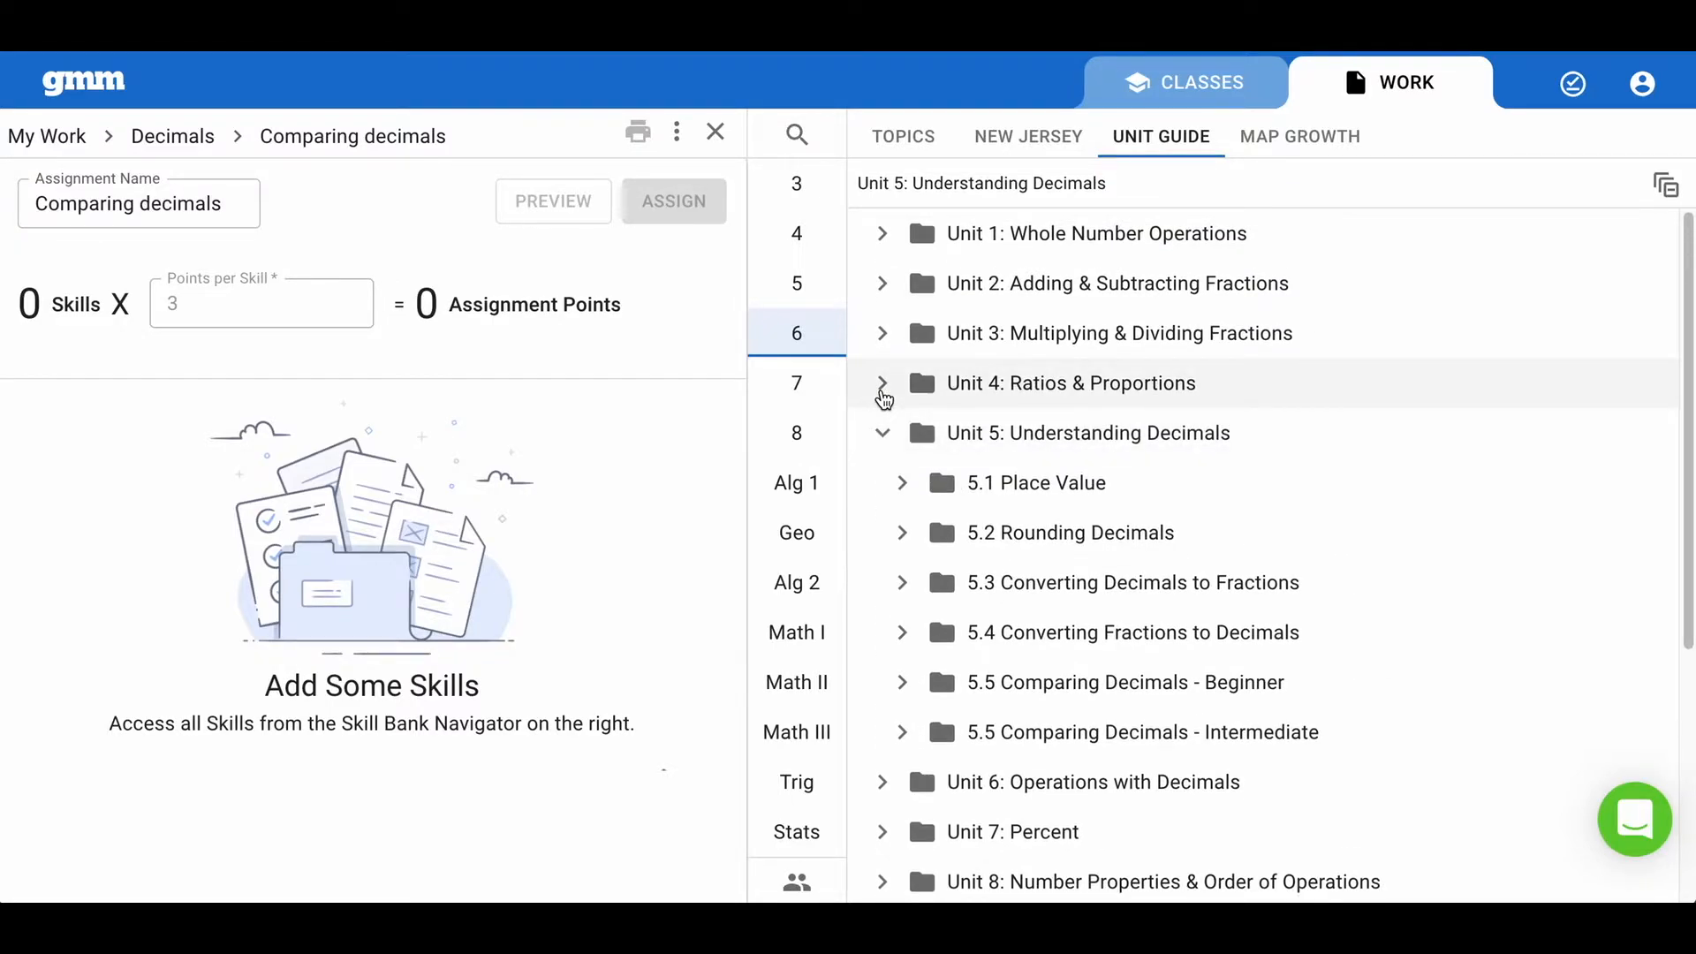
pyautogui.moveTo(901, 632)
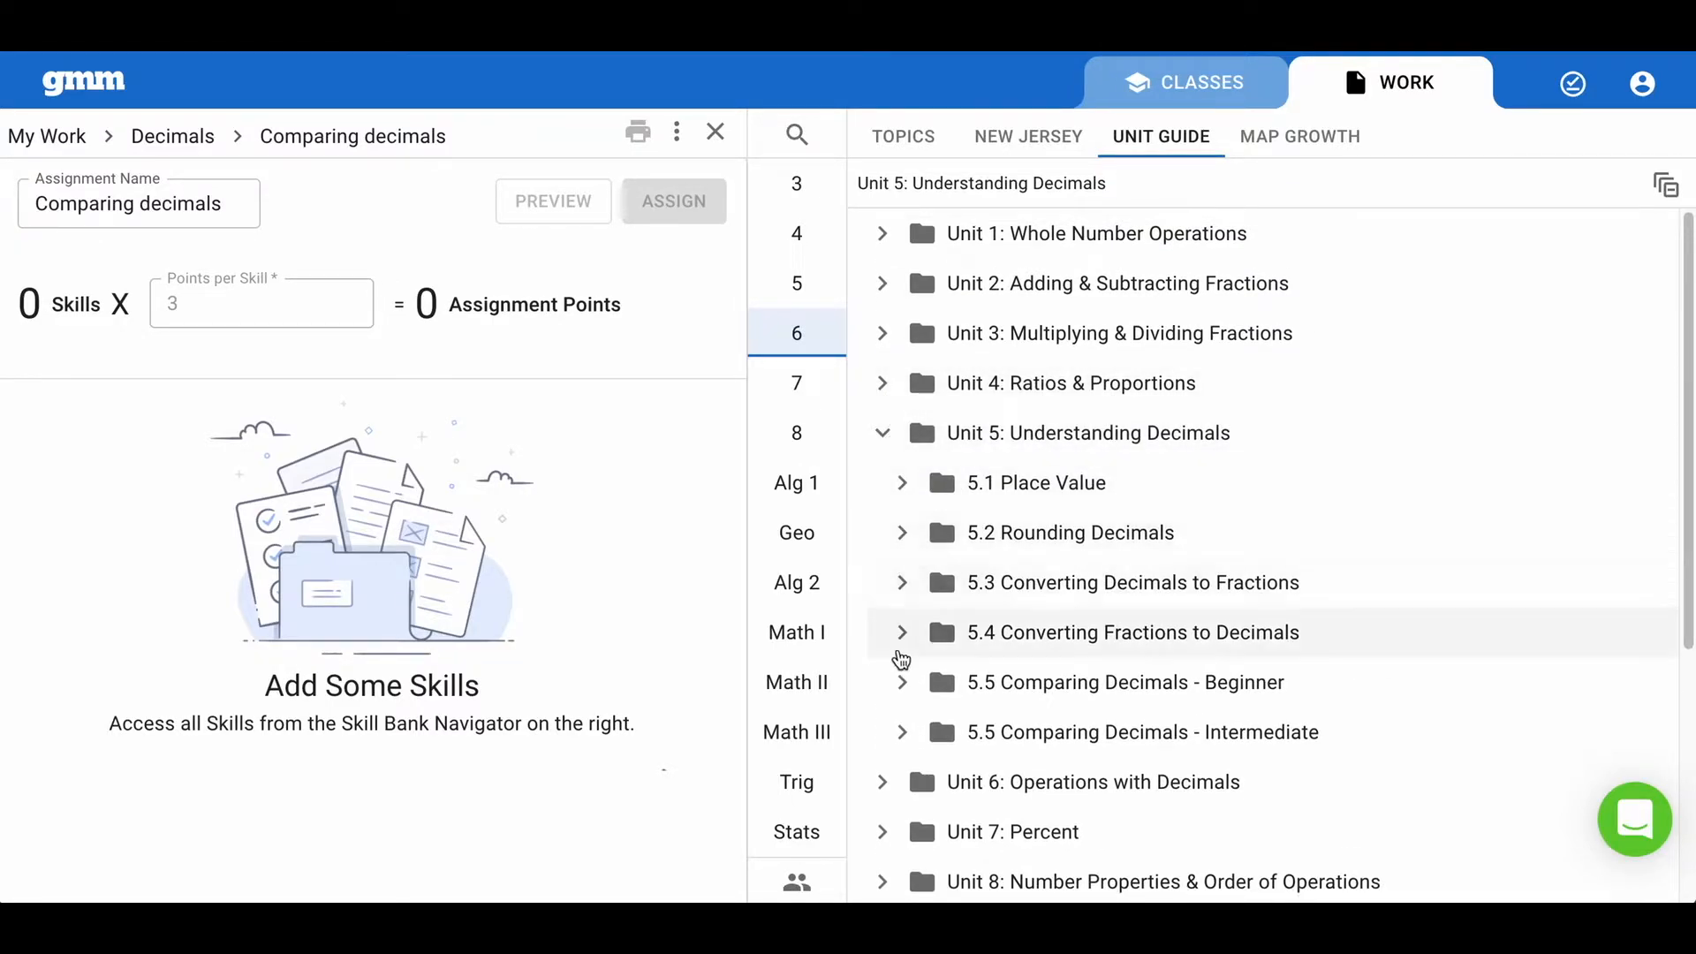
pyautogui.moveTo(978, 740)
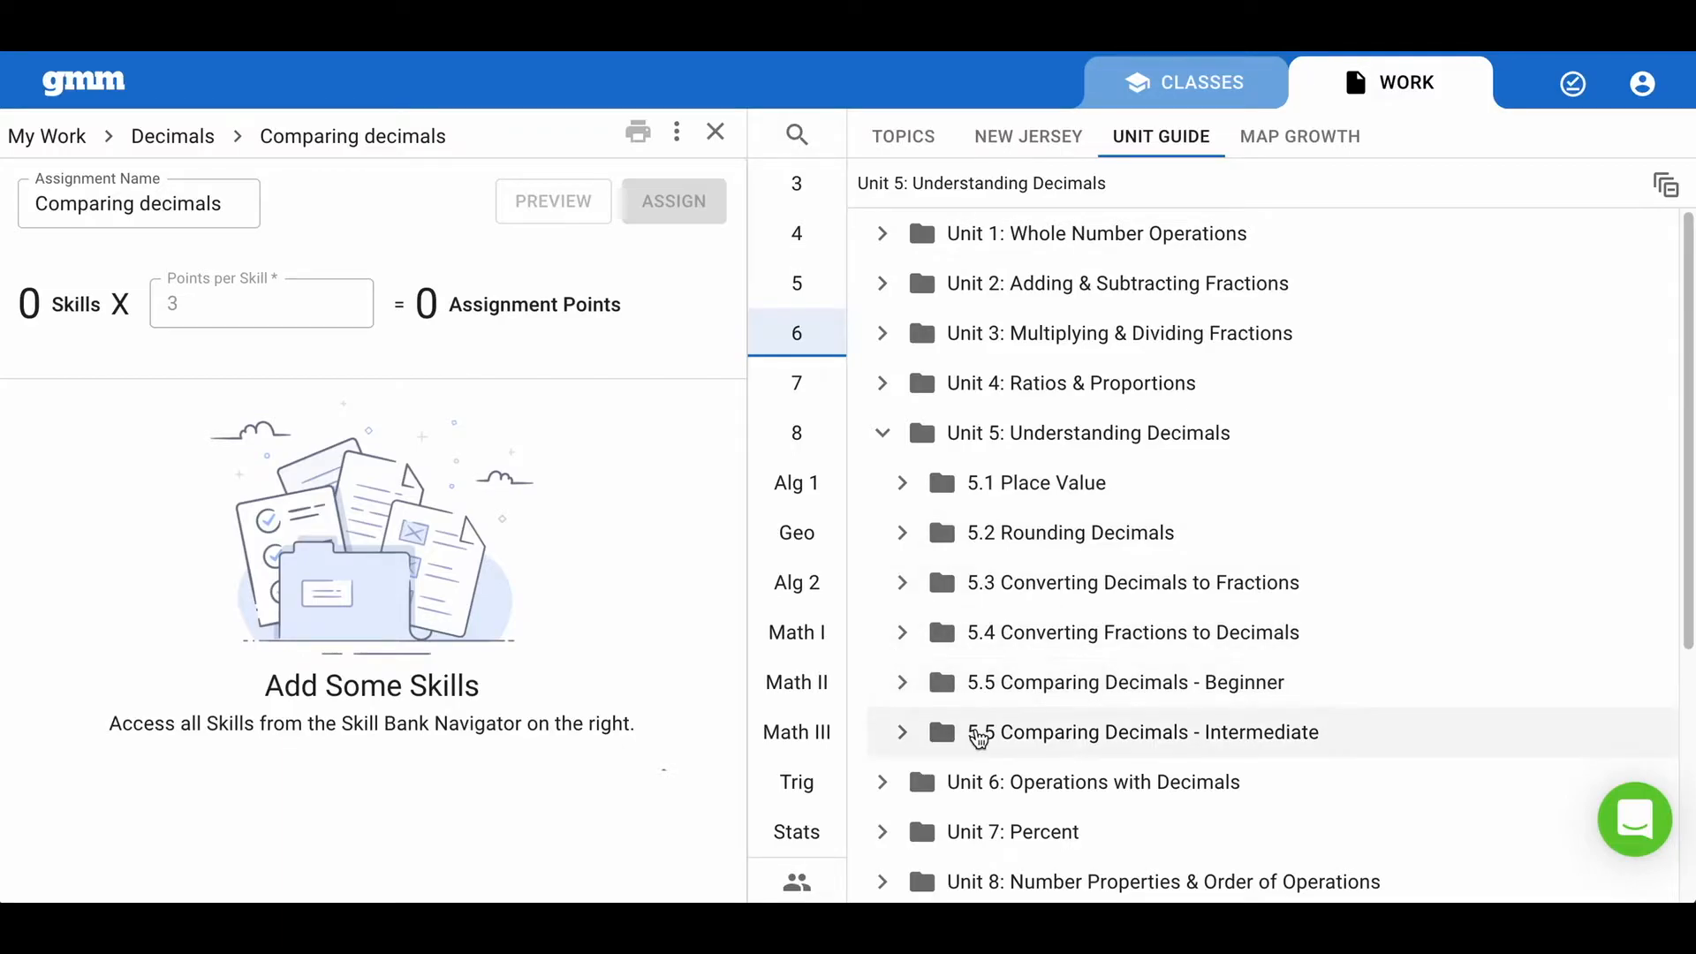
pyautogui.moveTo(909, 697)
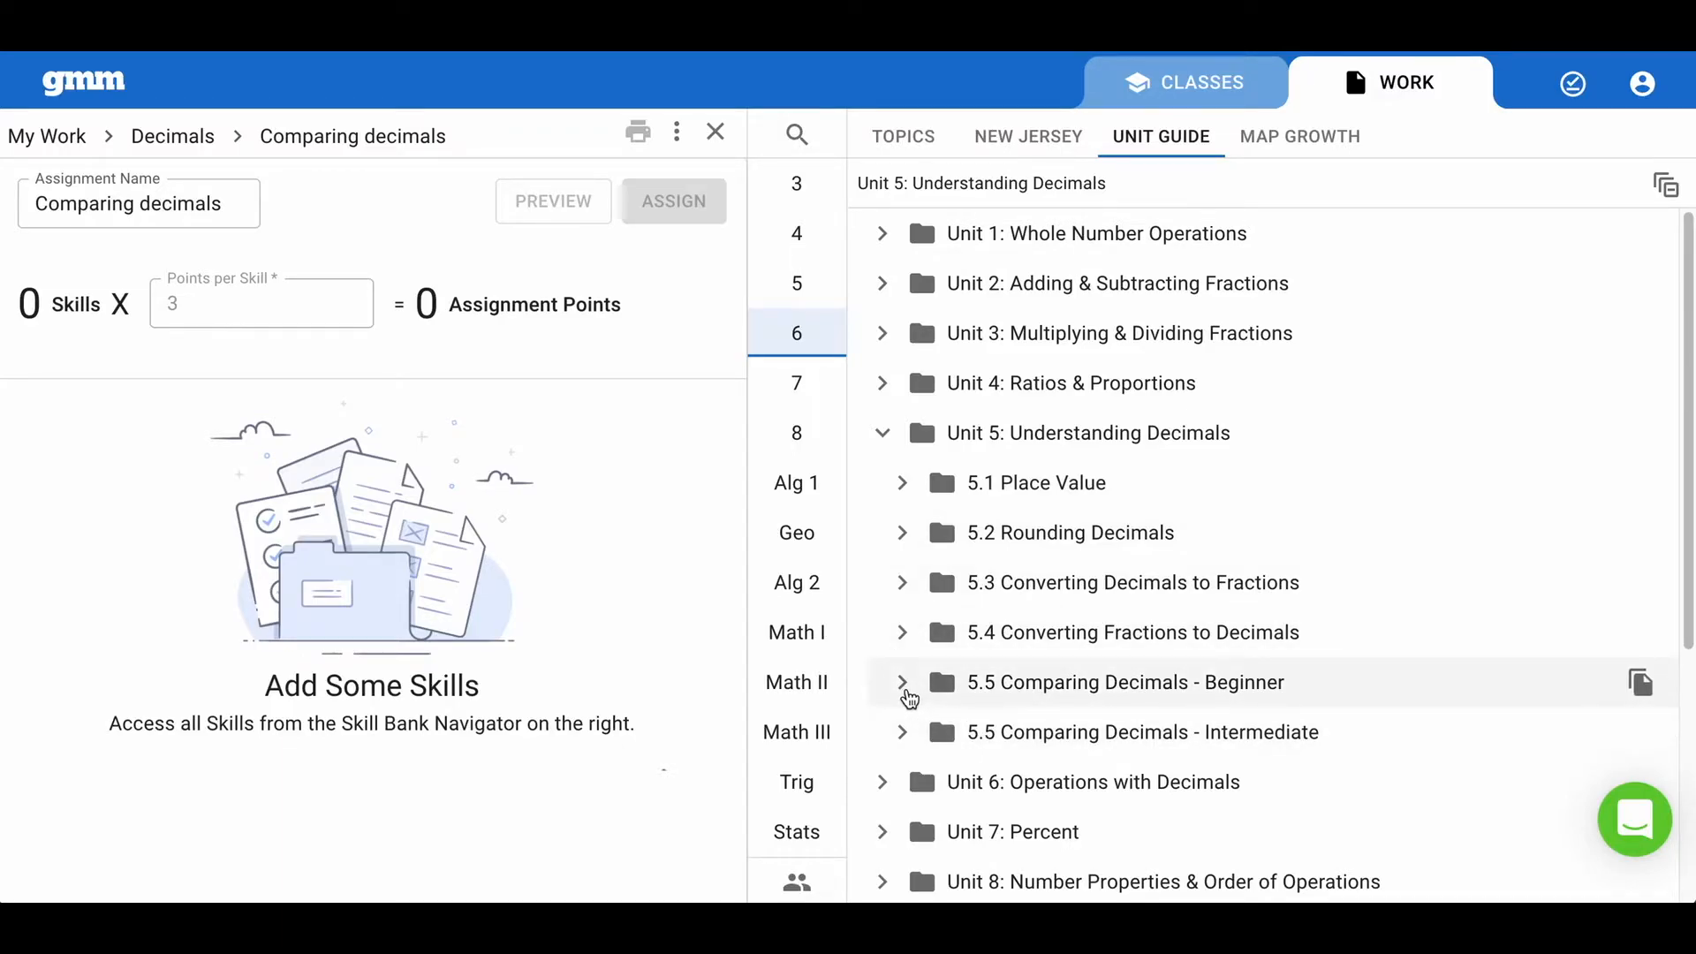
pyautogui.click(903, 683)
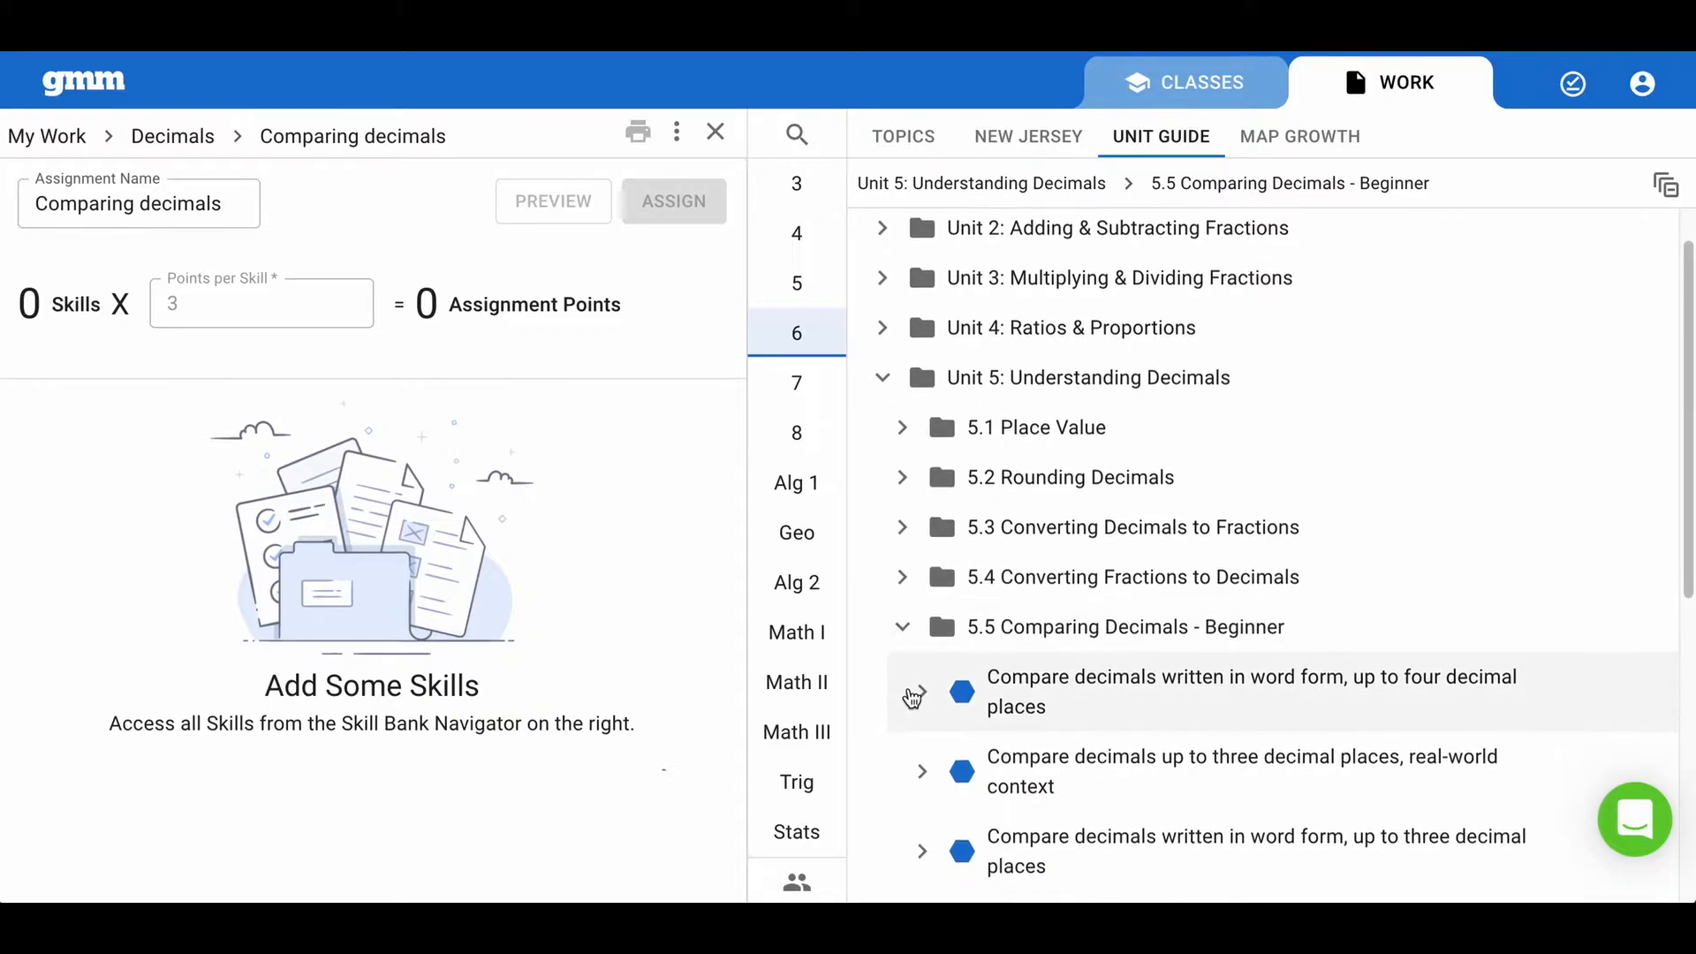
pyautogui.scroll(-3)
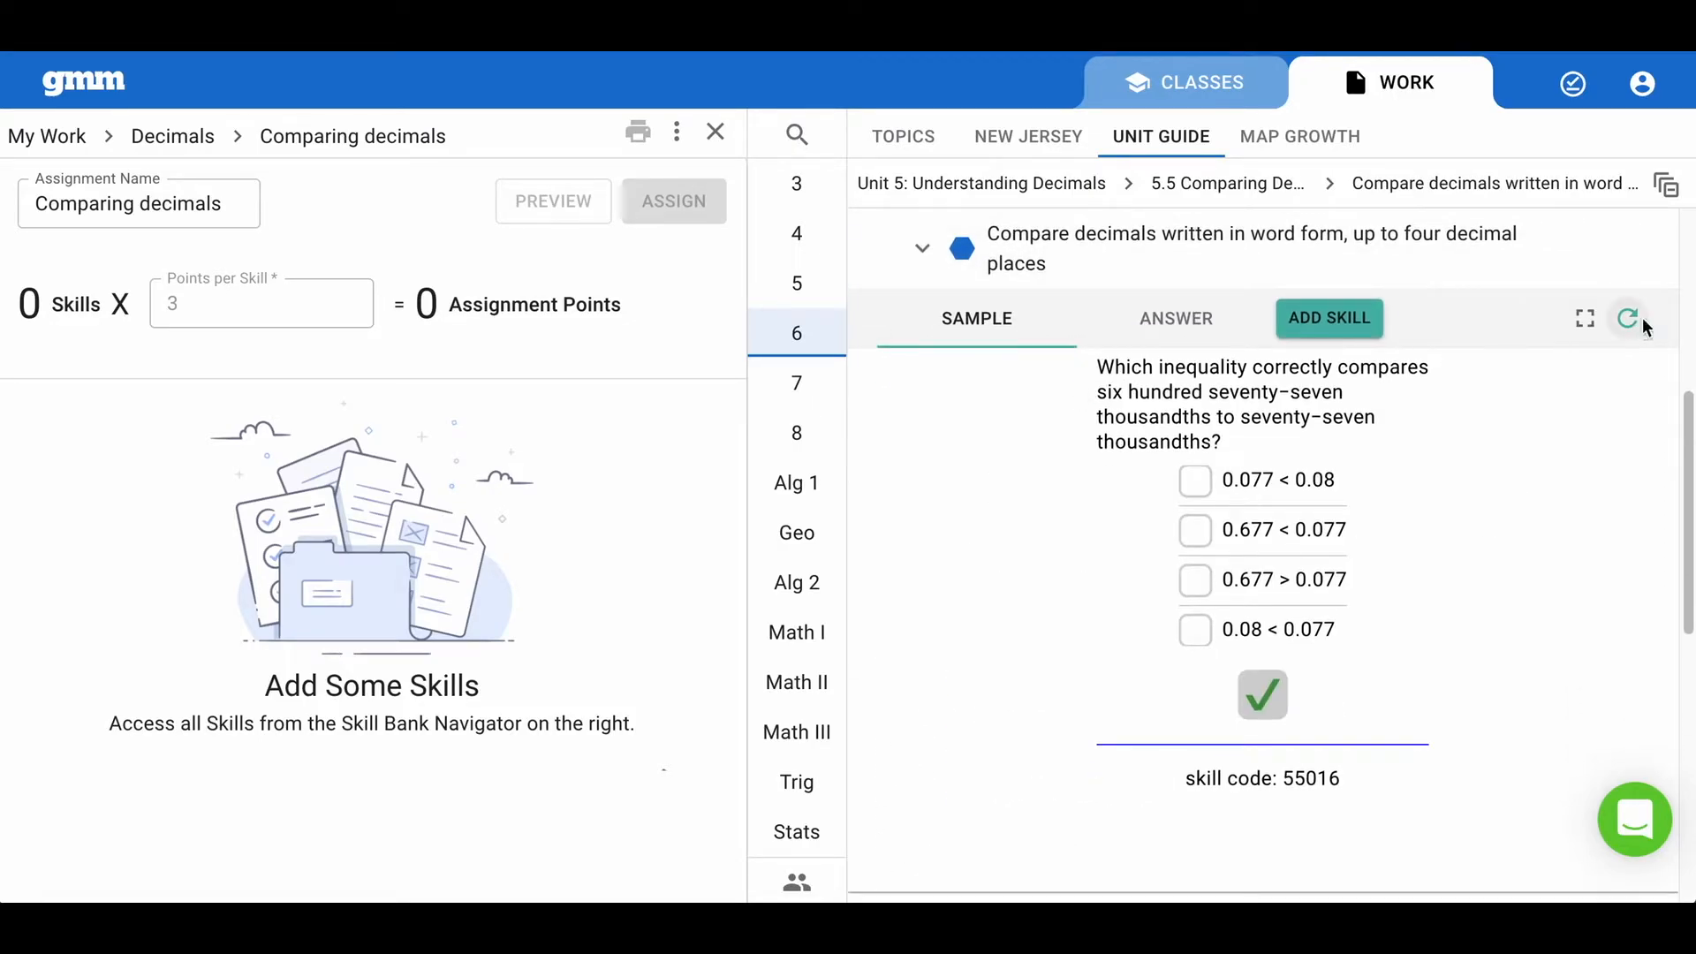
pyautogui.click(1628, 318)
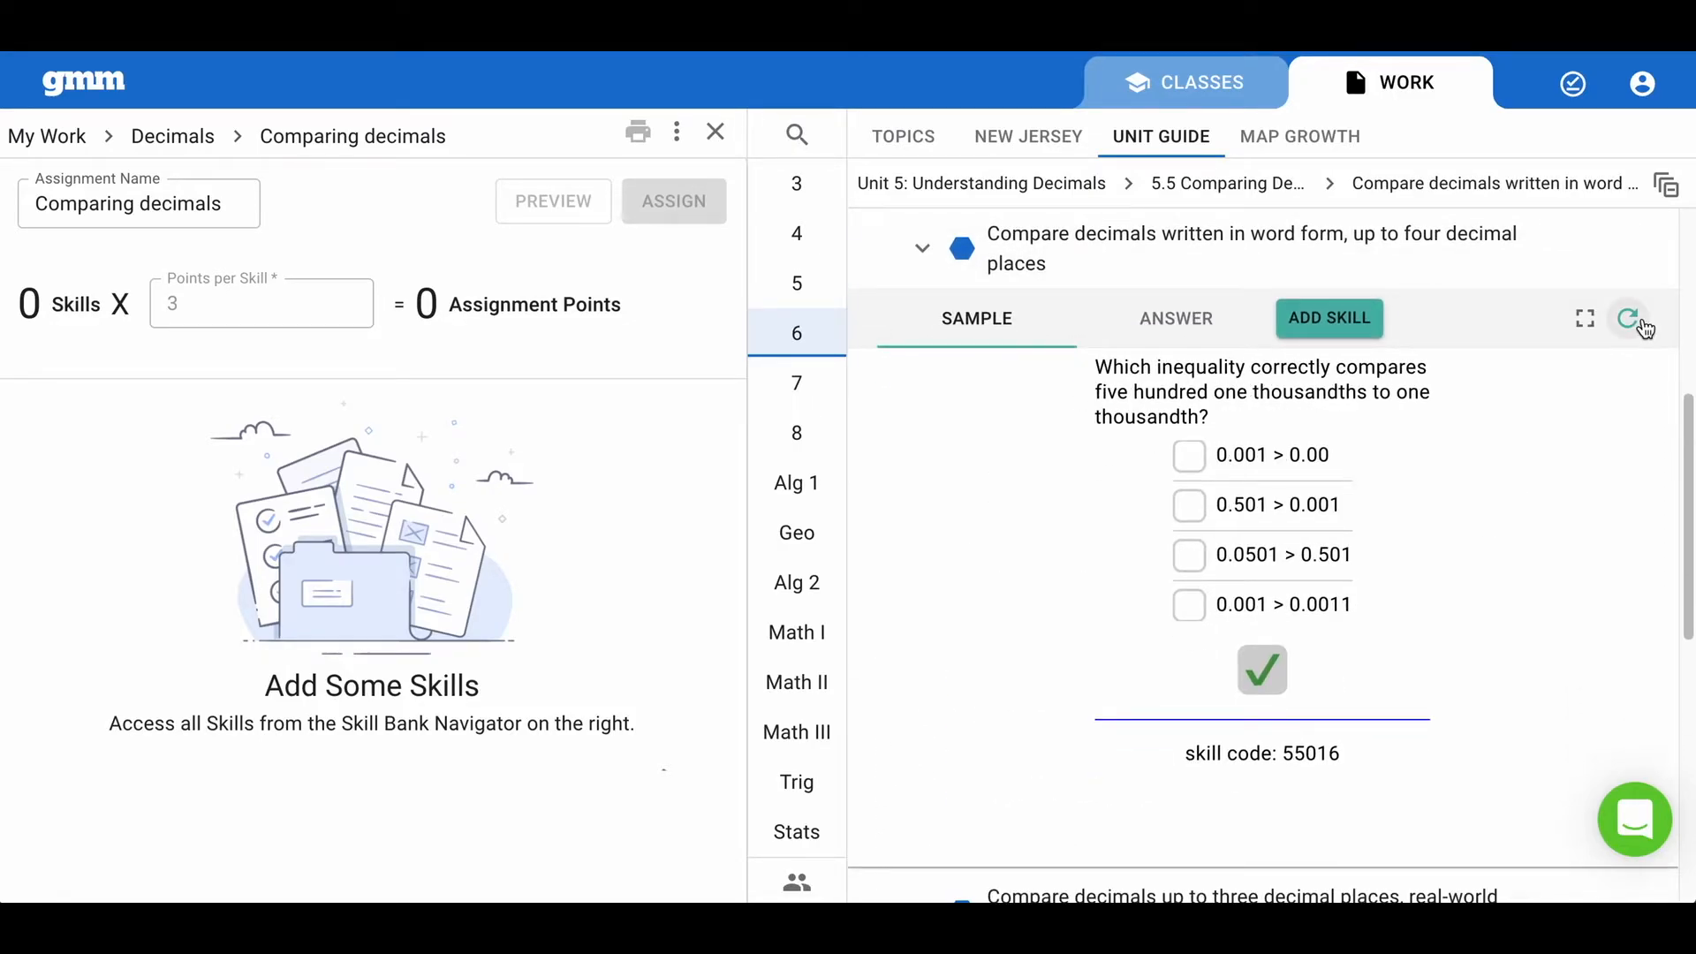
# - Check the sample's answer, then add the four-decimal word-form skill (3 points)
pyautogui.click(1631, 318)
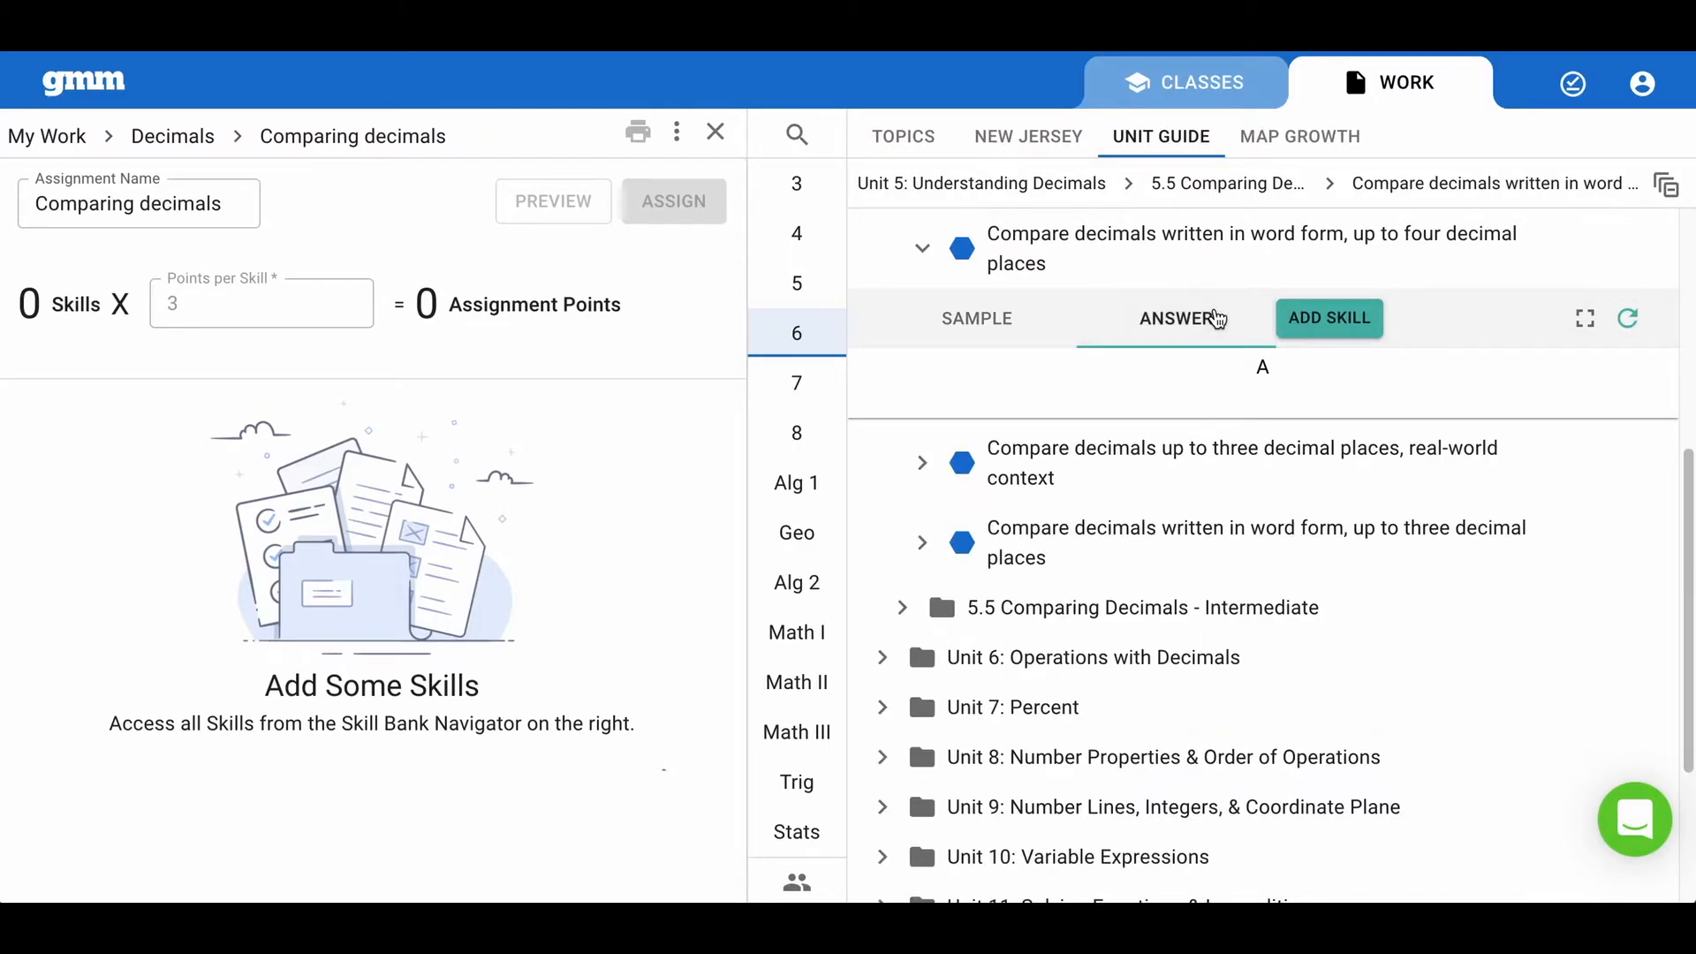
pyautogui.click(974, 318)
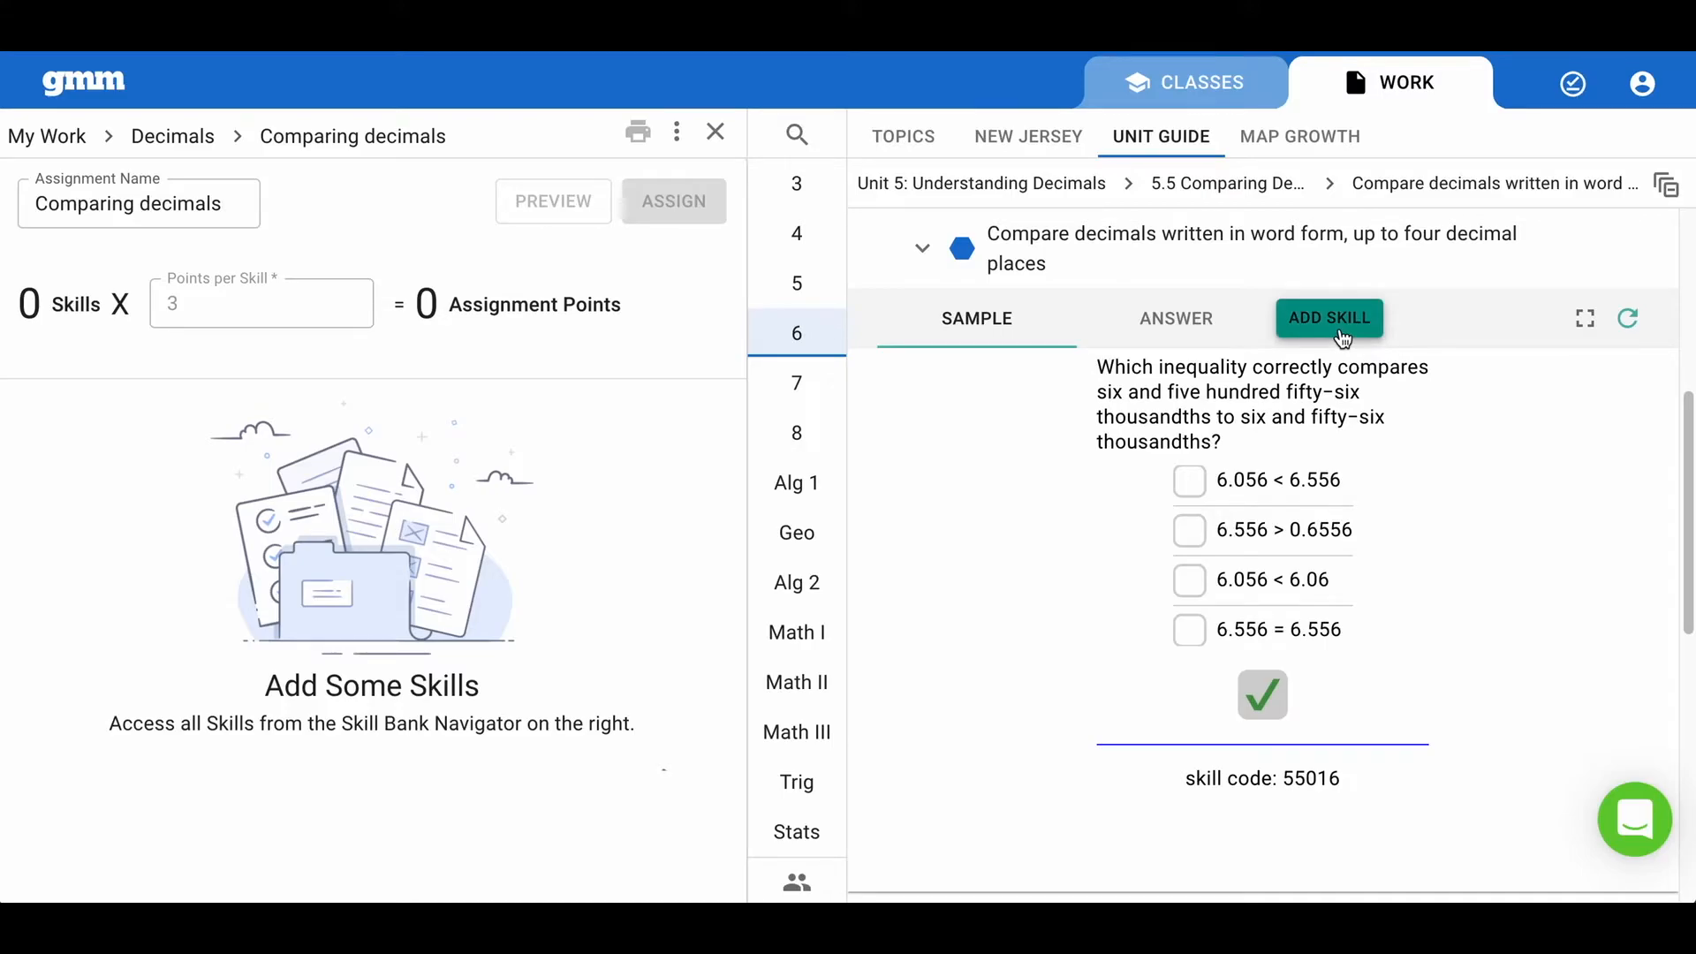
pyautogui.click(1327, 317)
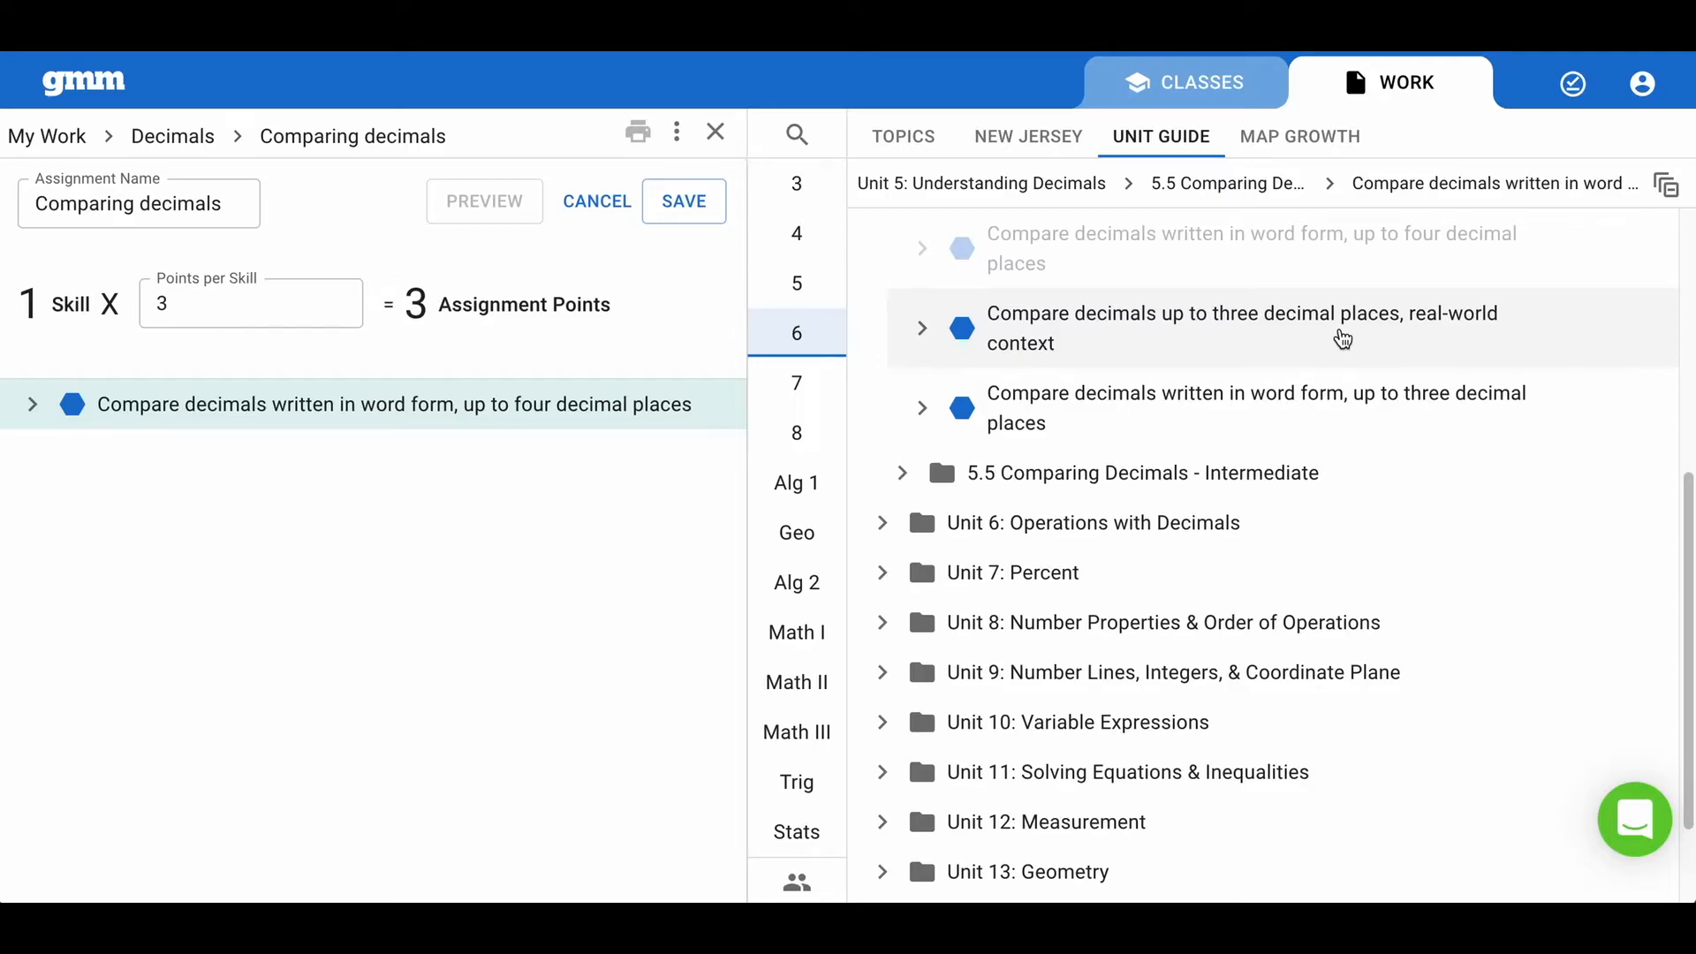
# - Preview and add the real-world context and three-decimal word-form skills, totaling 9 points
pyautogui.click(922, 327)
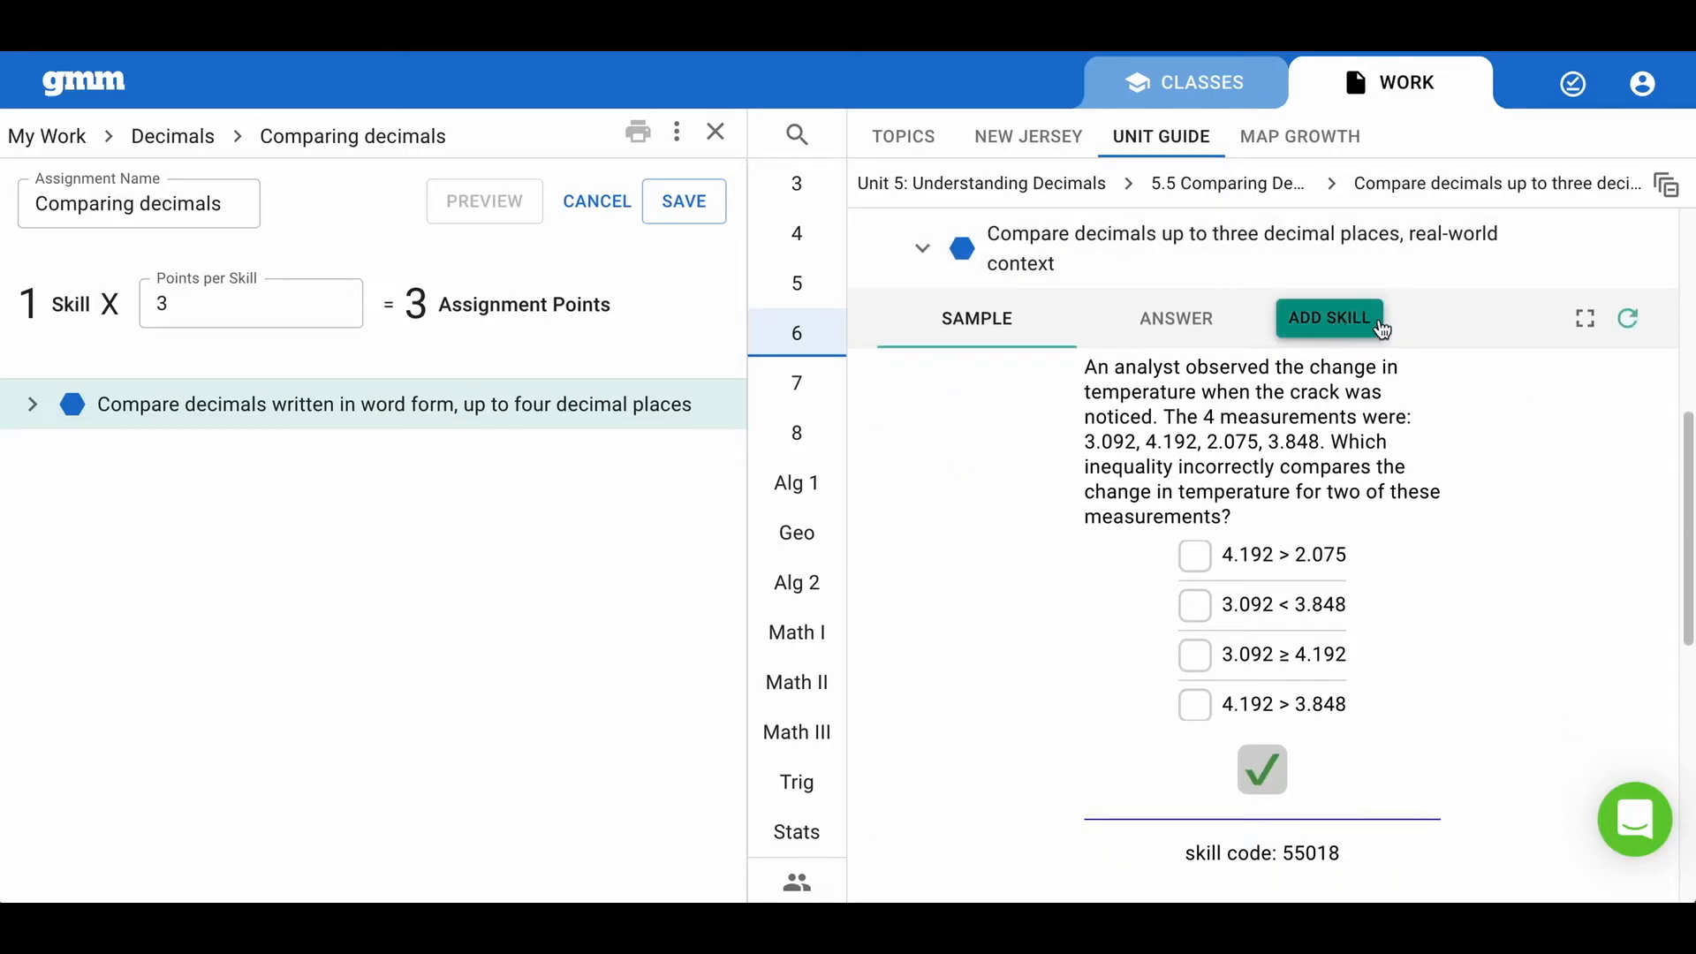
pyautogui.click(1628, 318)
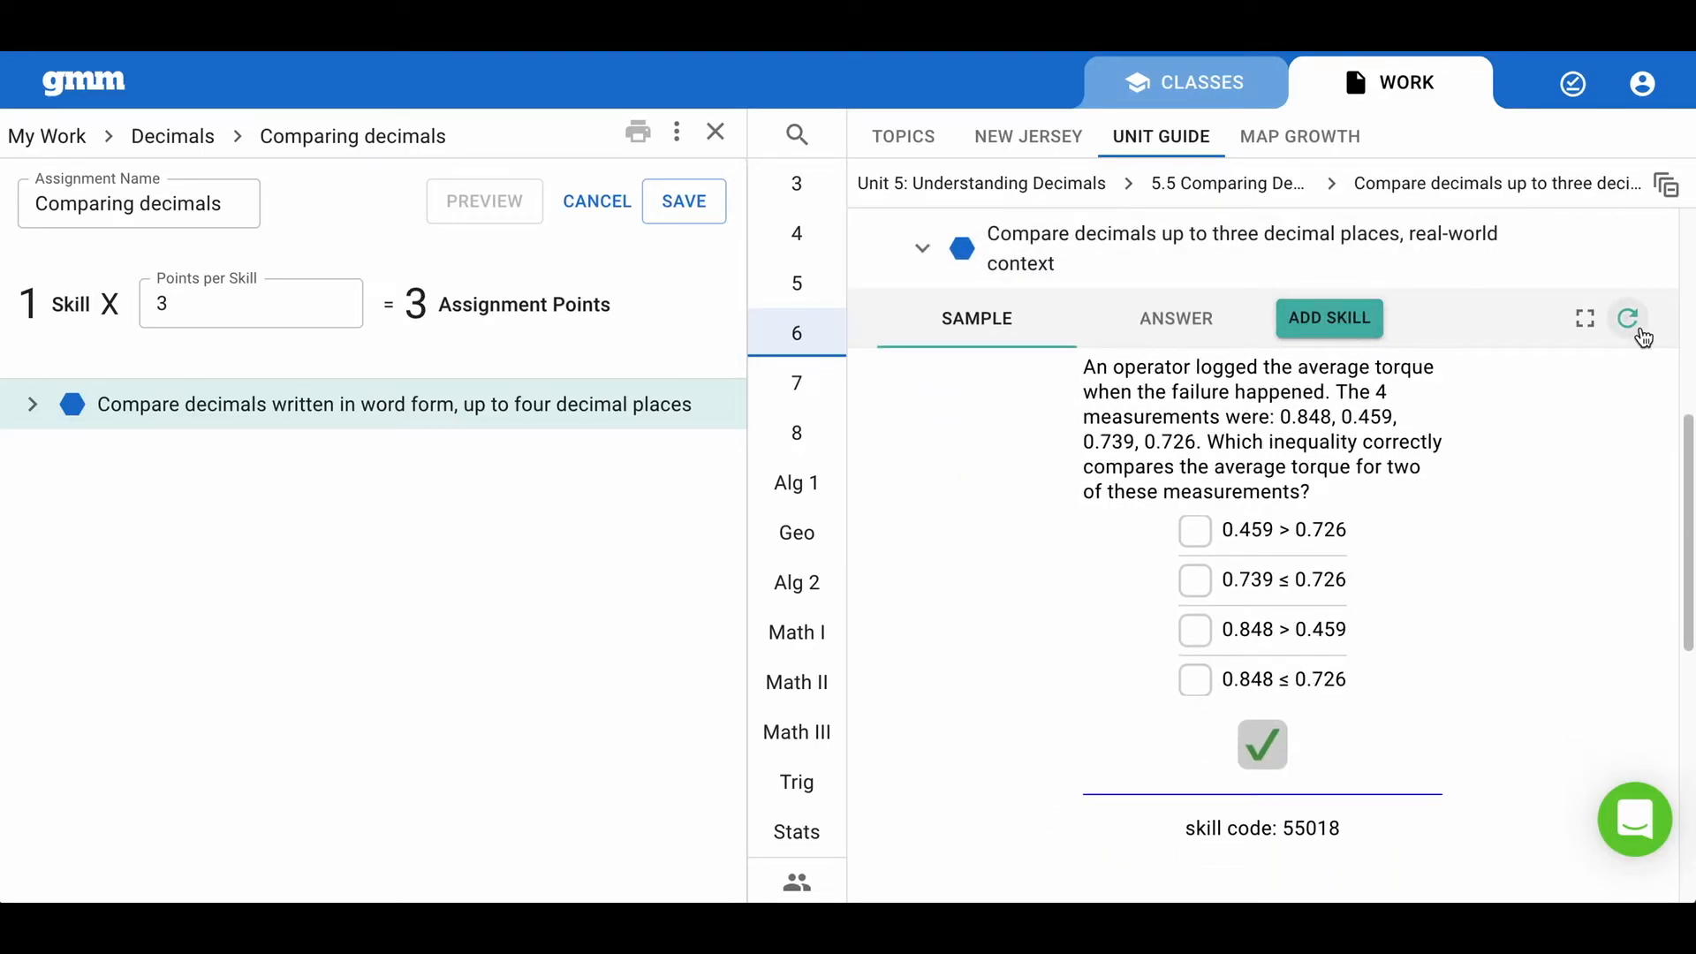
pyautogui.click(1329, 318)
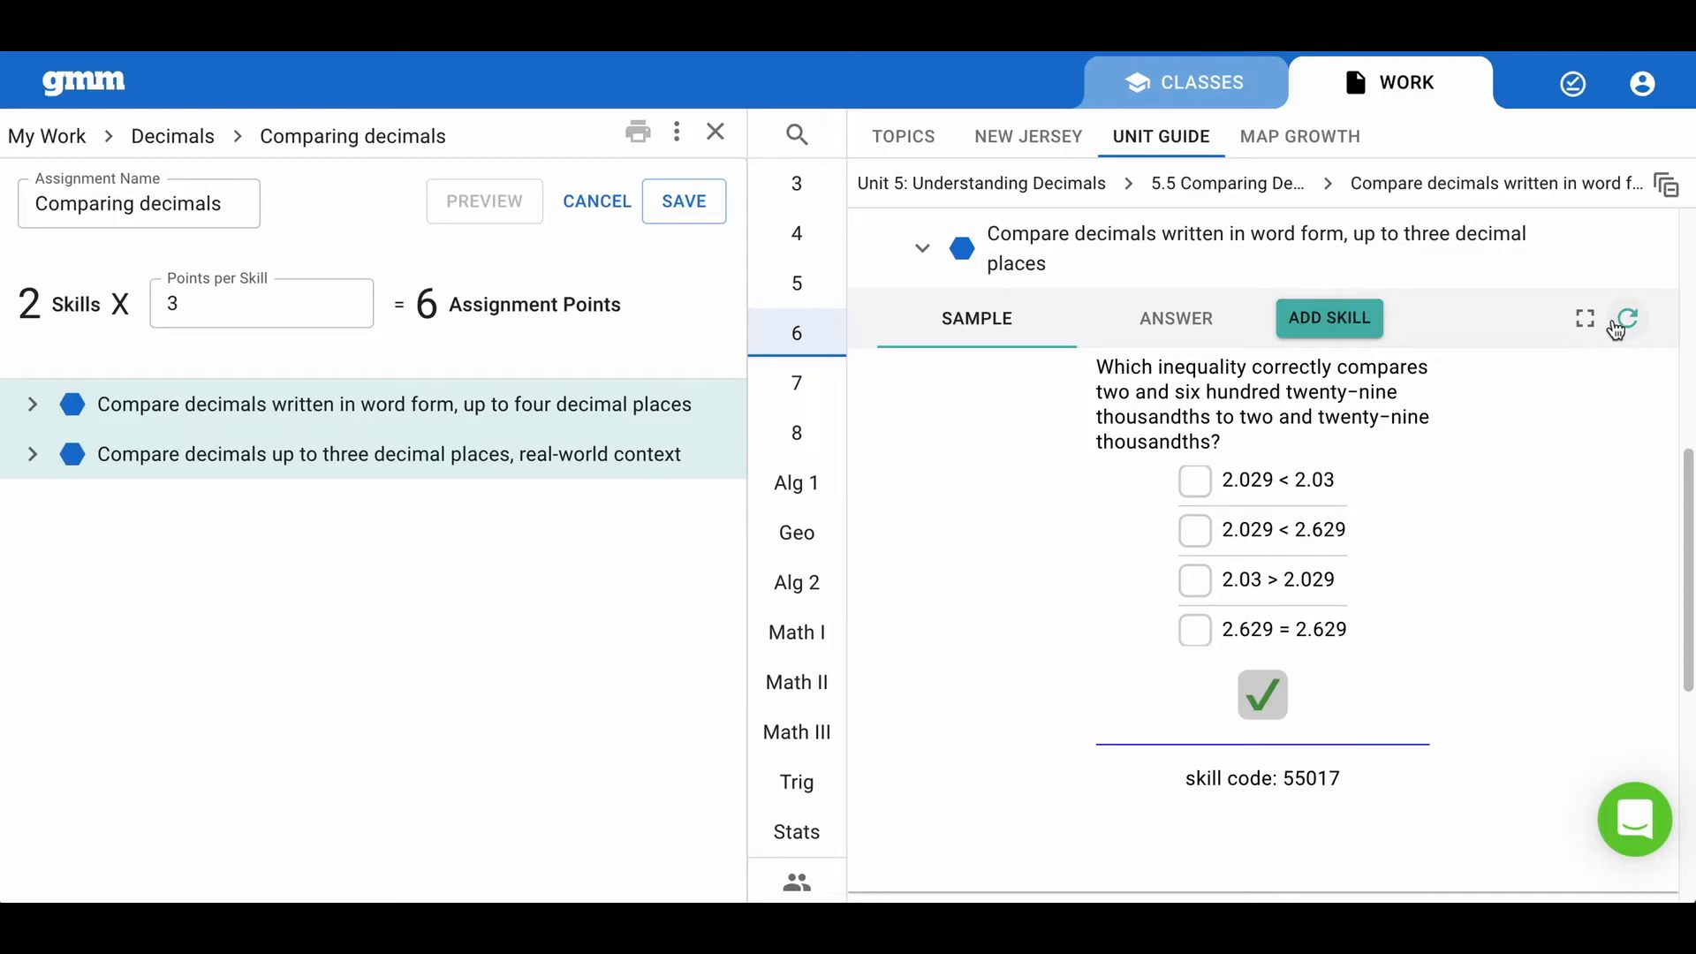
pyautogui.click(1627, 317)
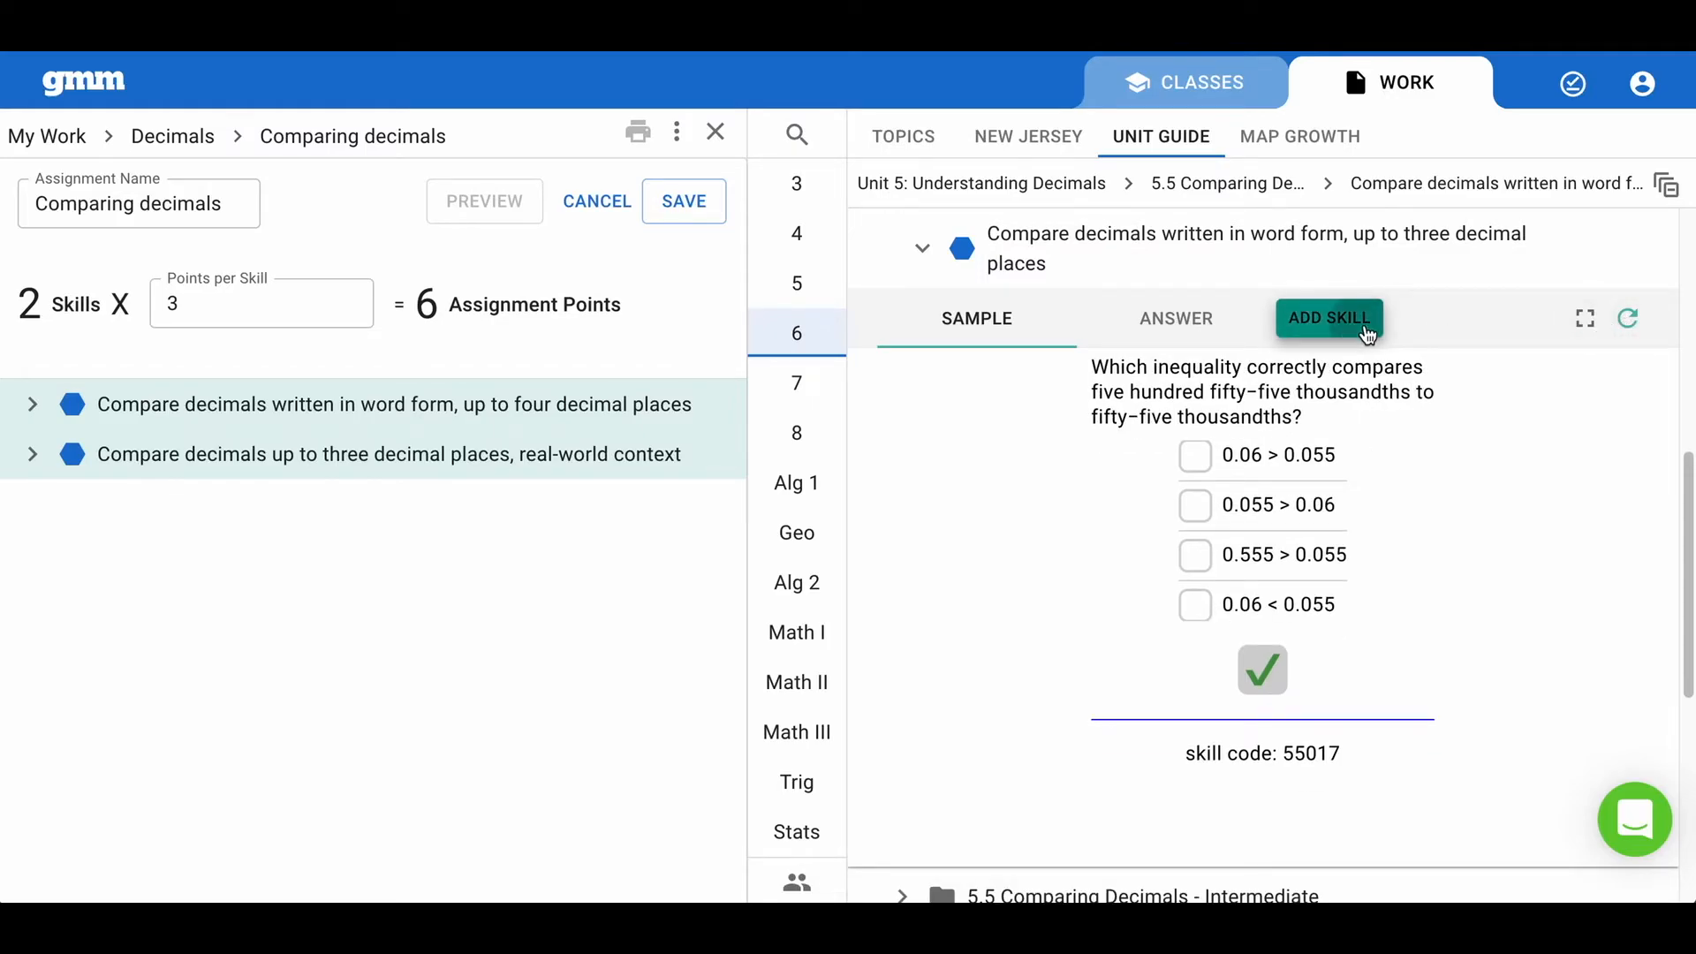
pyautogui.click(1326, 317)
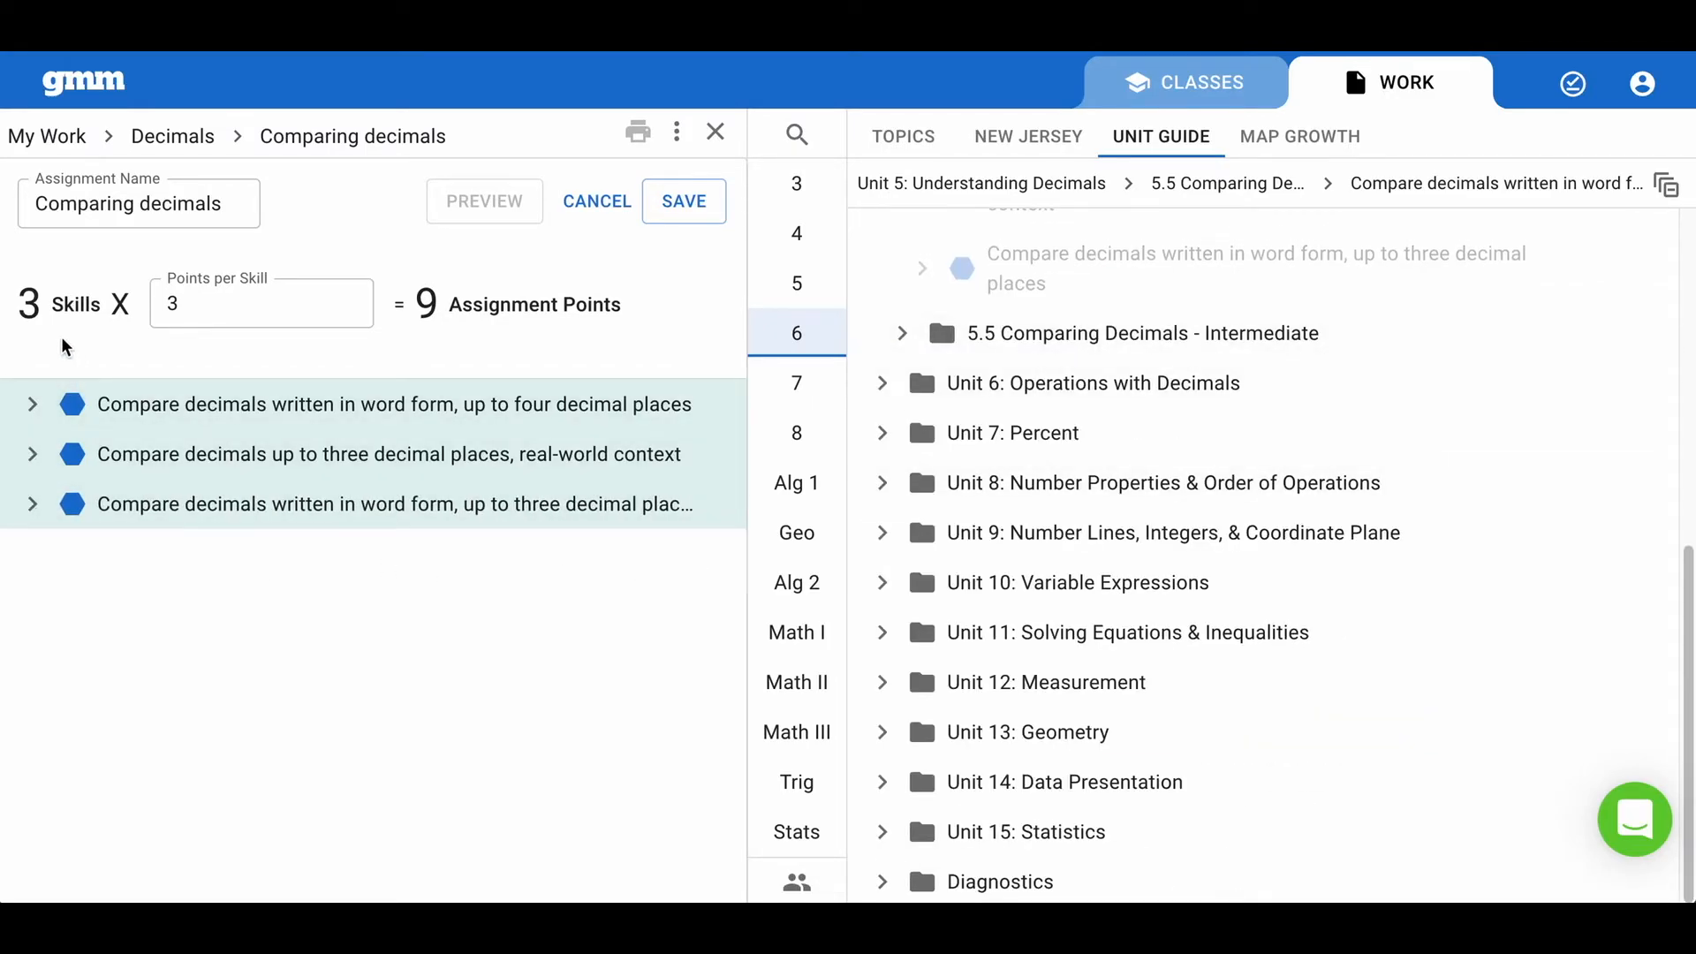
pyautogui.moveTo(213, 343)
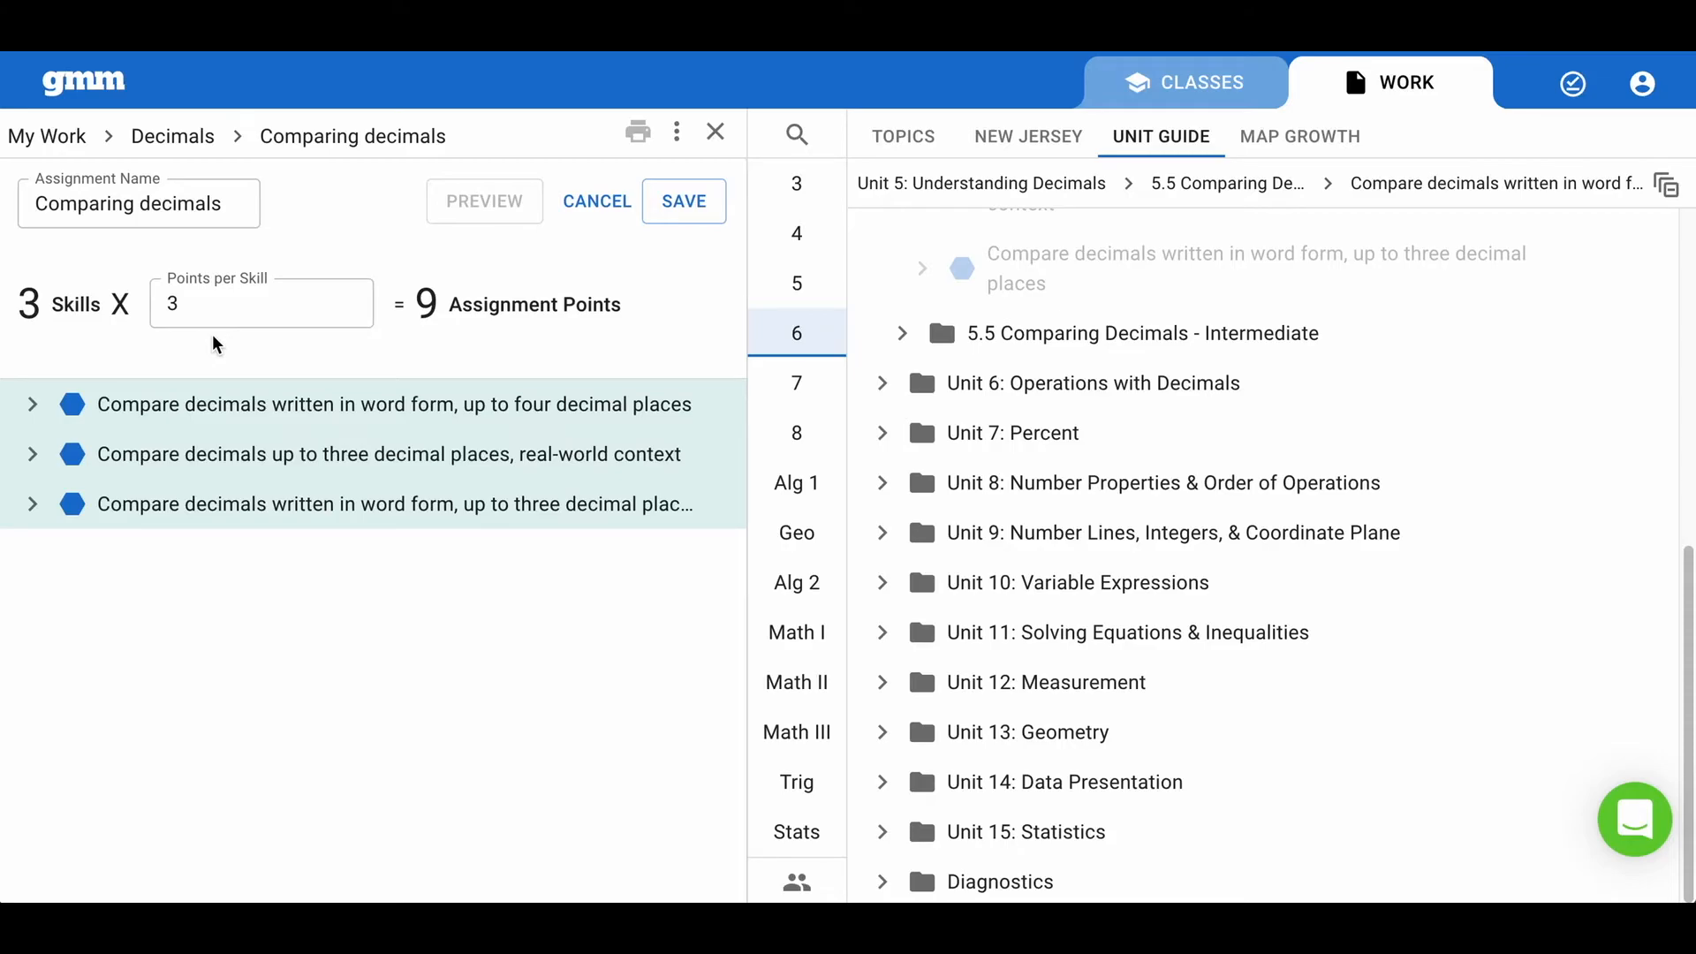
pyautogui.moveTo(392, 361)
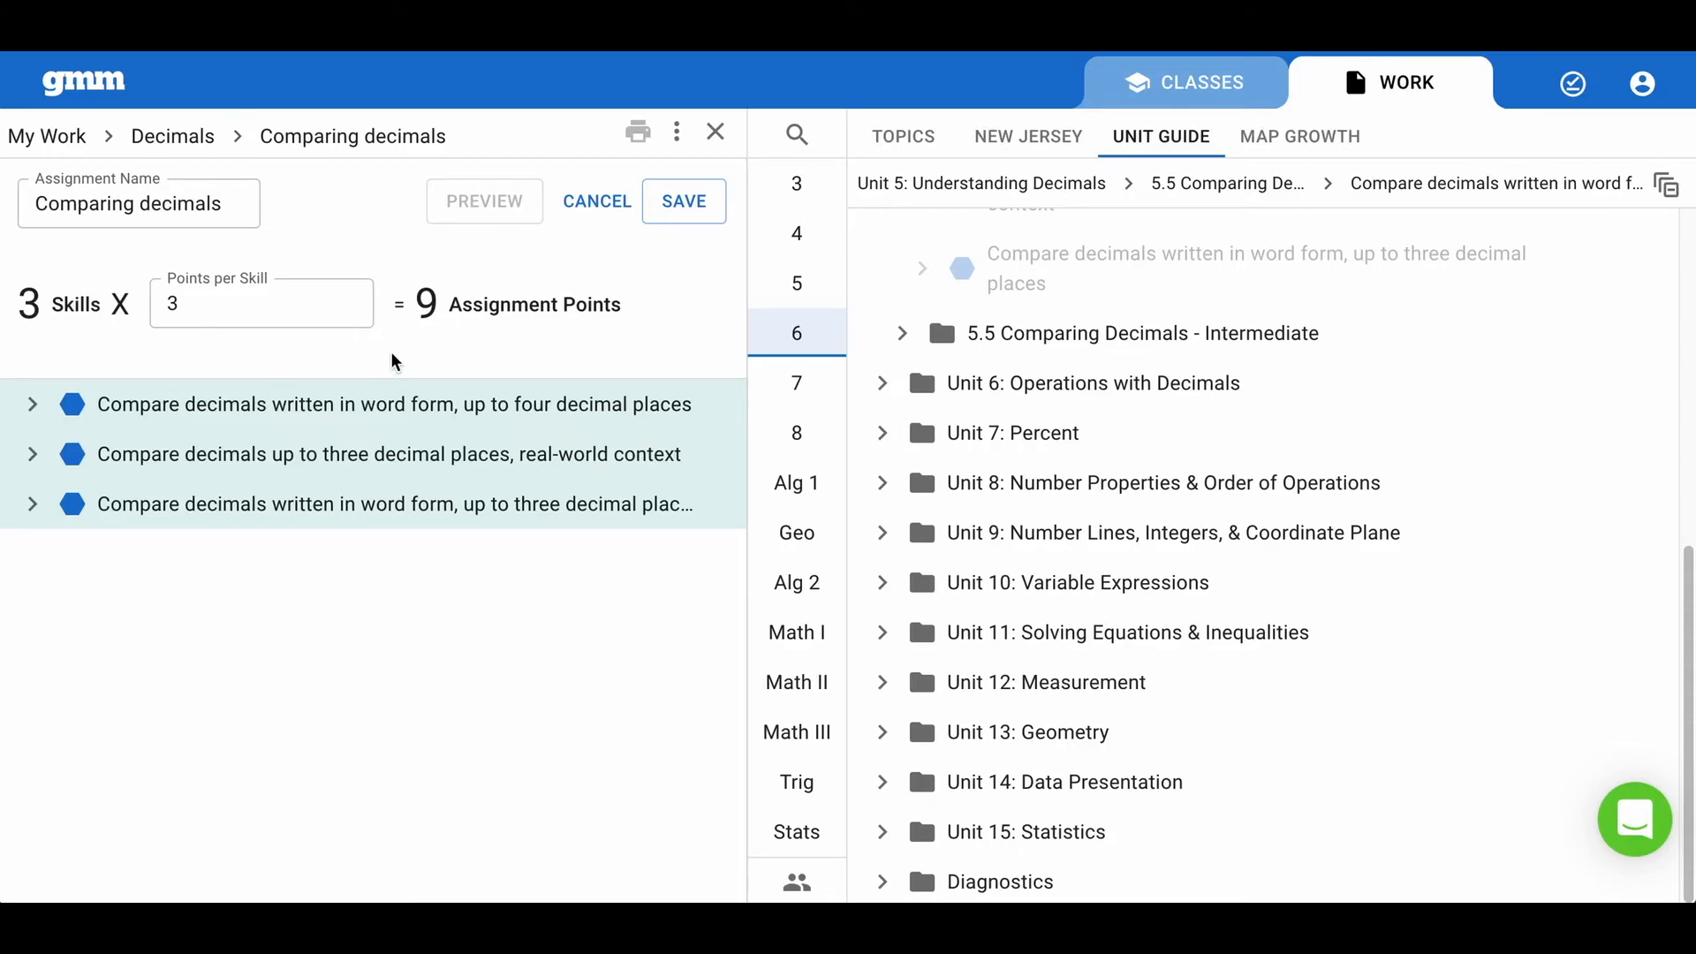
pyautogui.moveTo(430, 341)
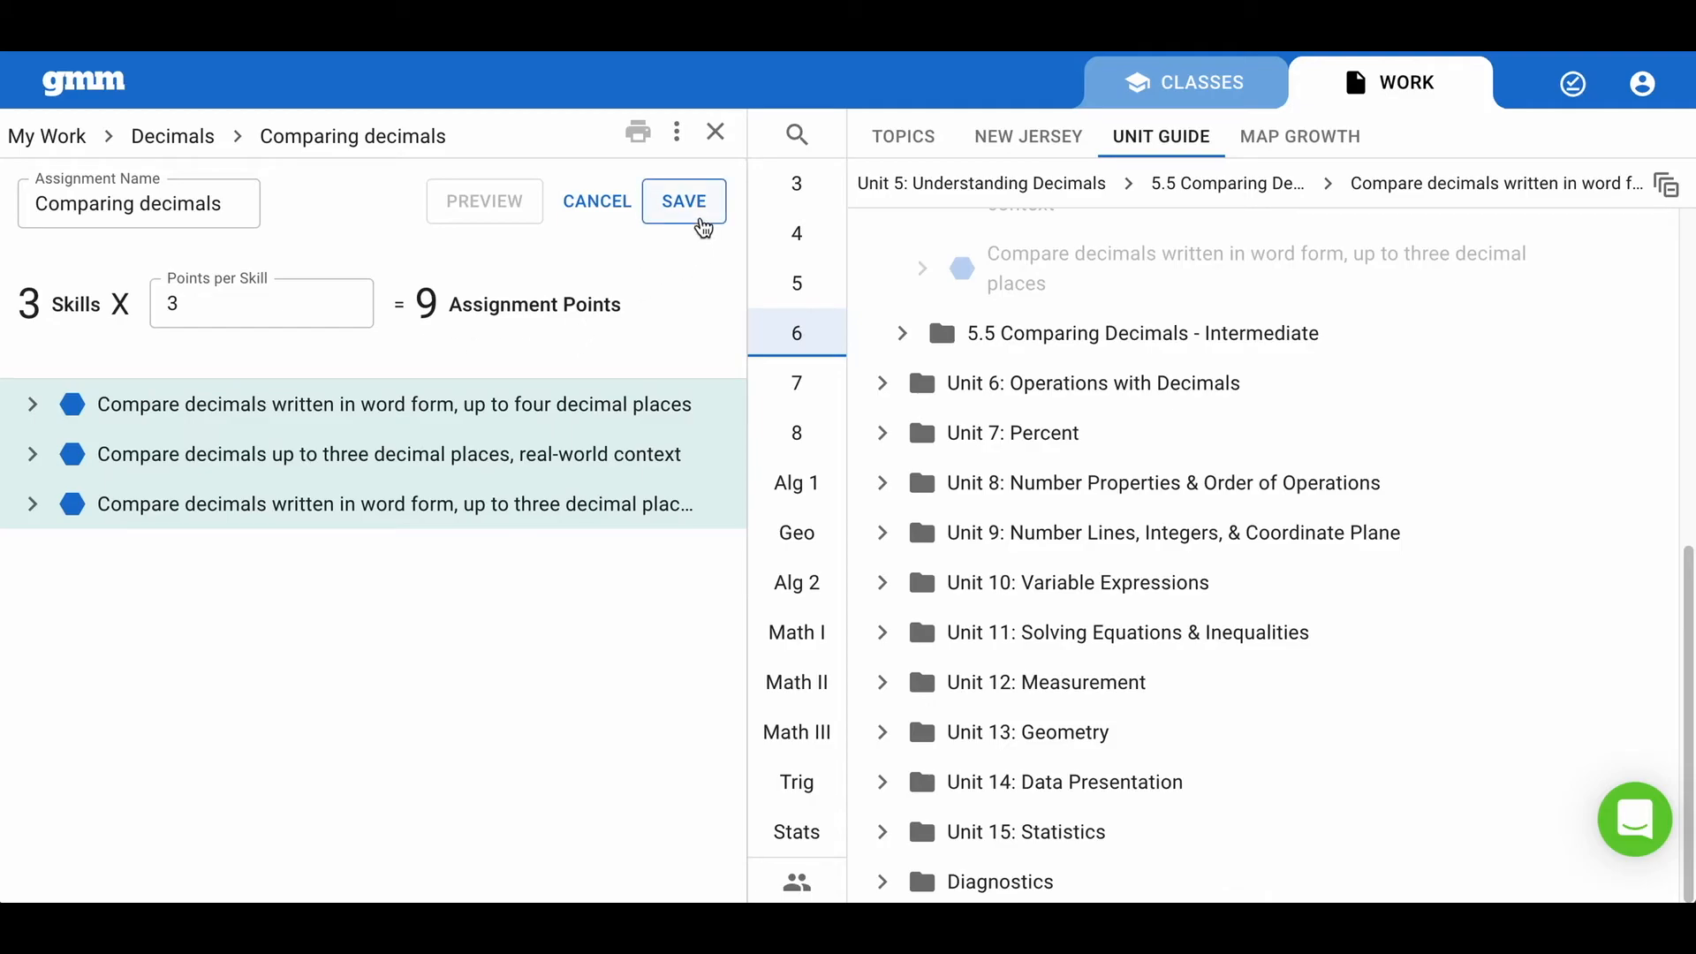
# - Save 'Comparing decimals' and return to the Decimals folder in My Work
pyautogui.click(683, 202)
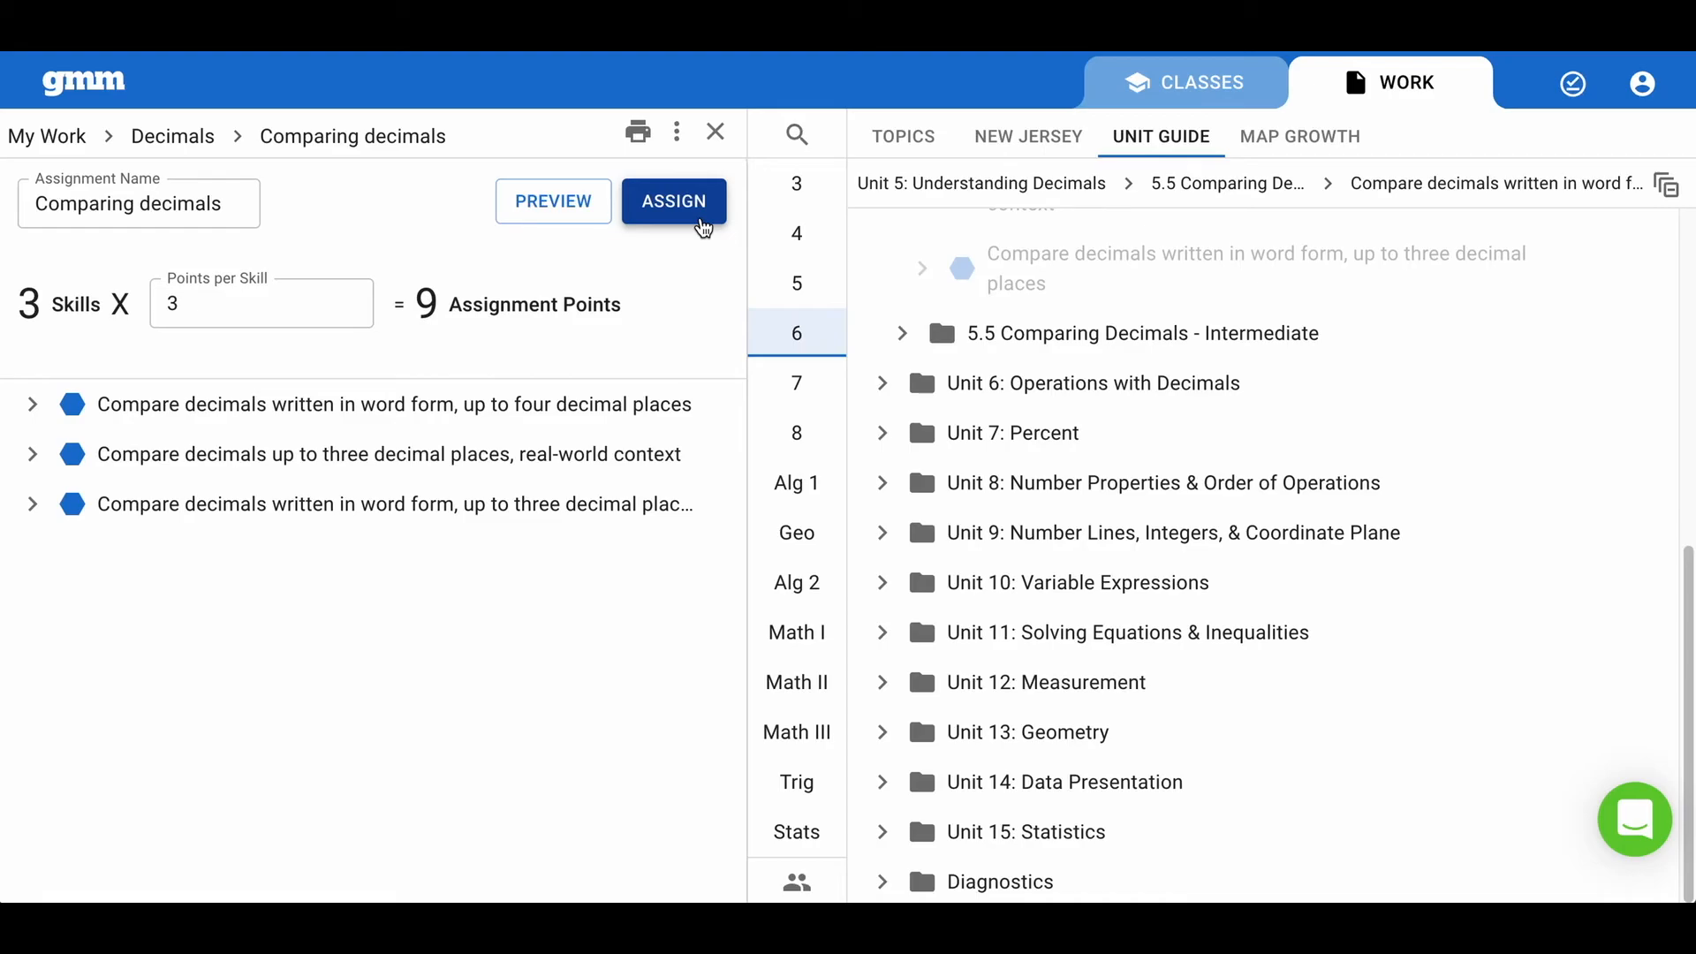
pyautogui.click(713, 132)
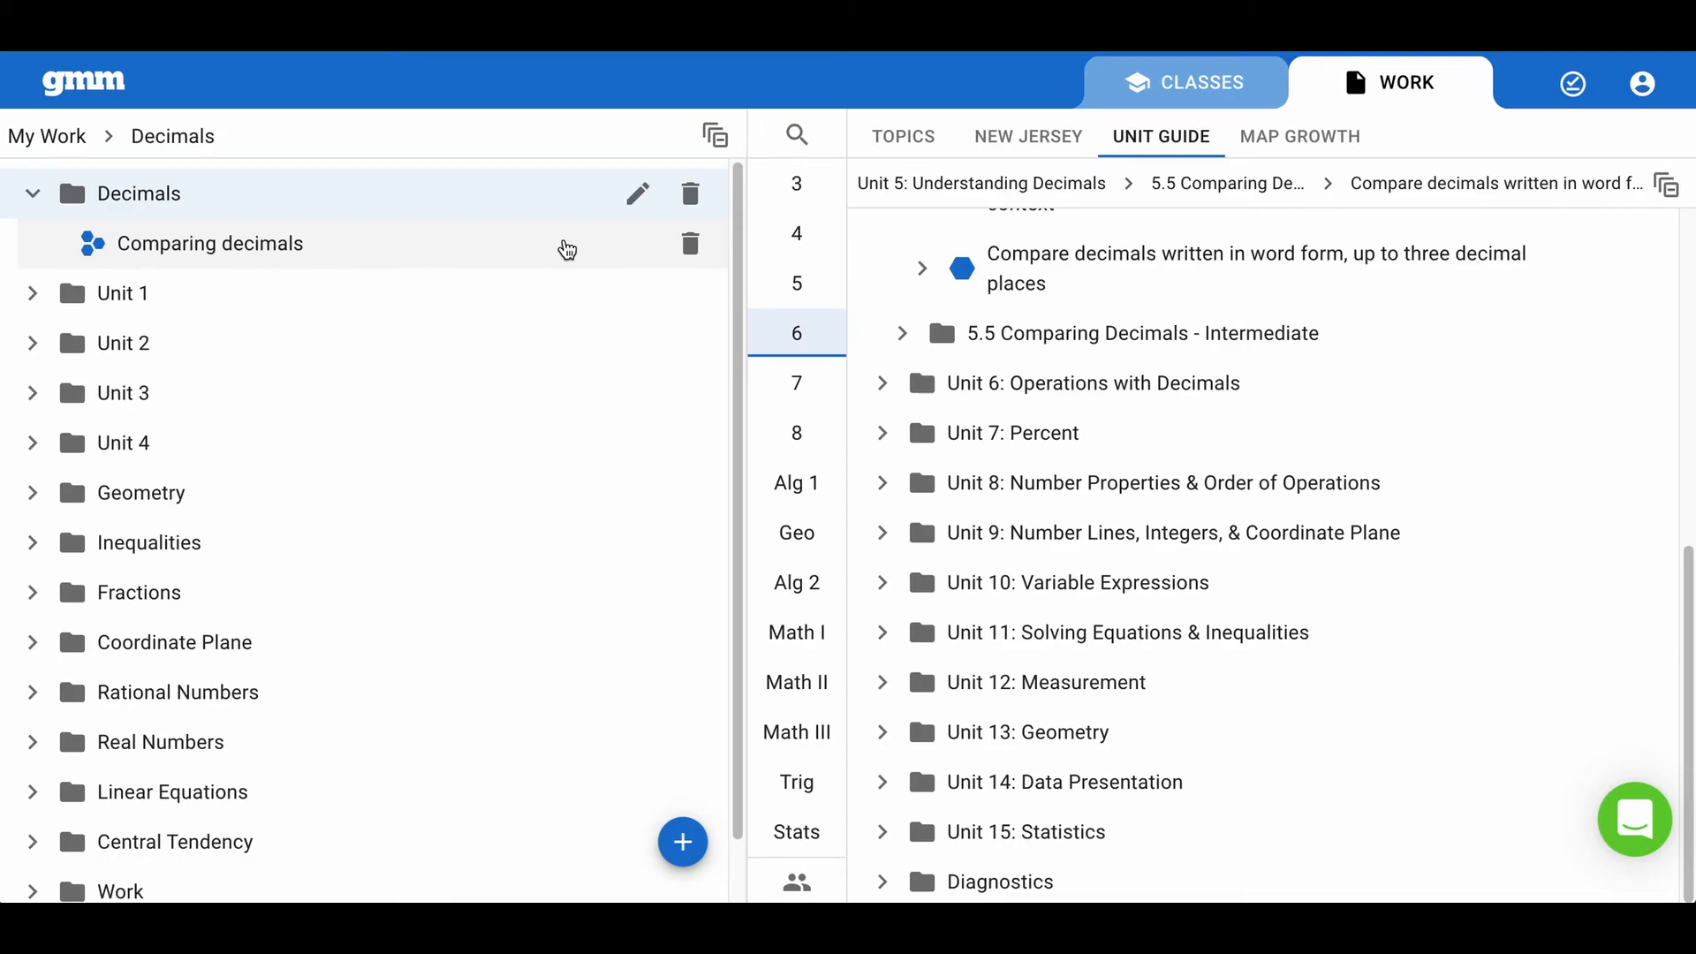
pyautogui.moveTo(560, 242)
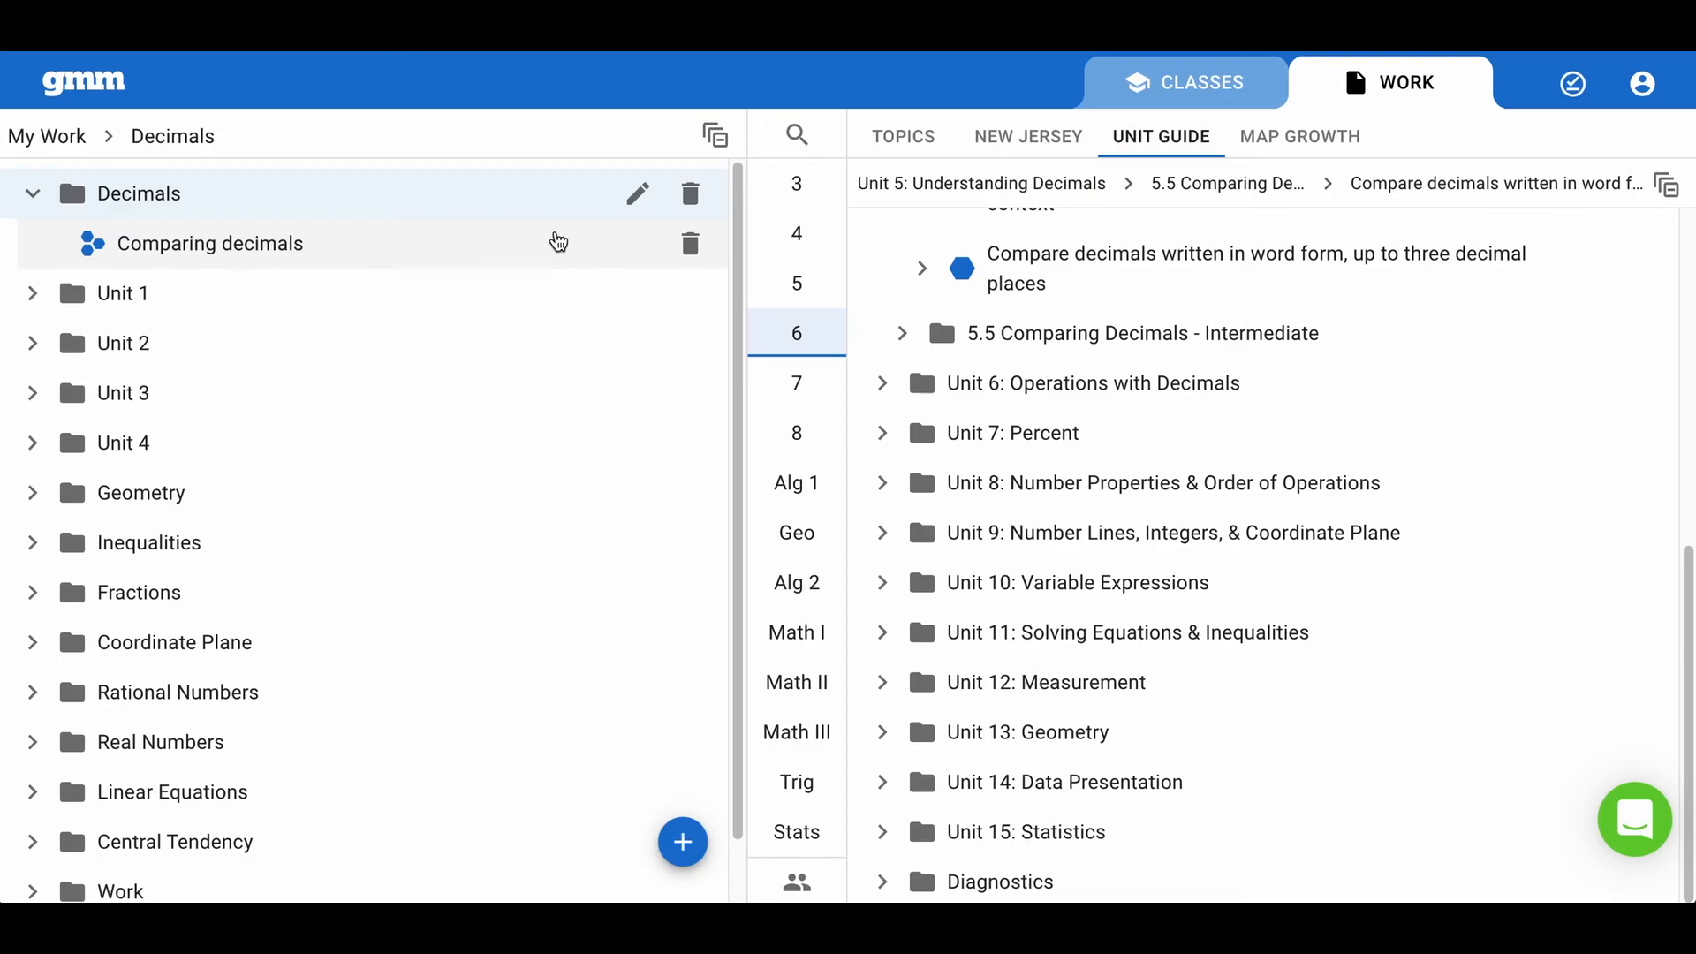